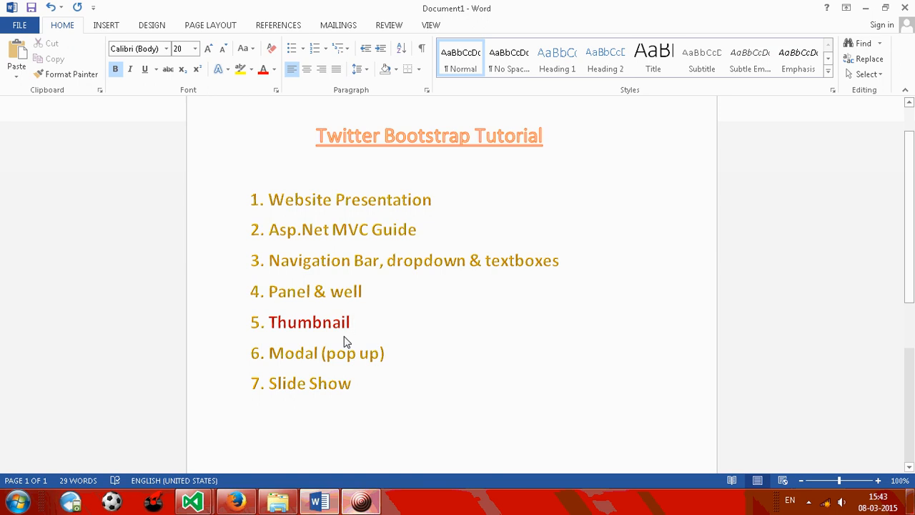
Scroll the TalentHub home page in Firefox down to the tabla, guitar, synthesizer and violin course cards.
left_click(350, 321)
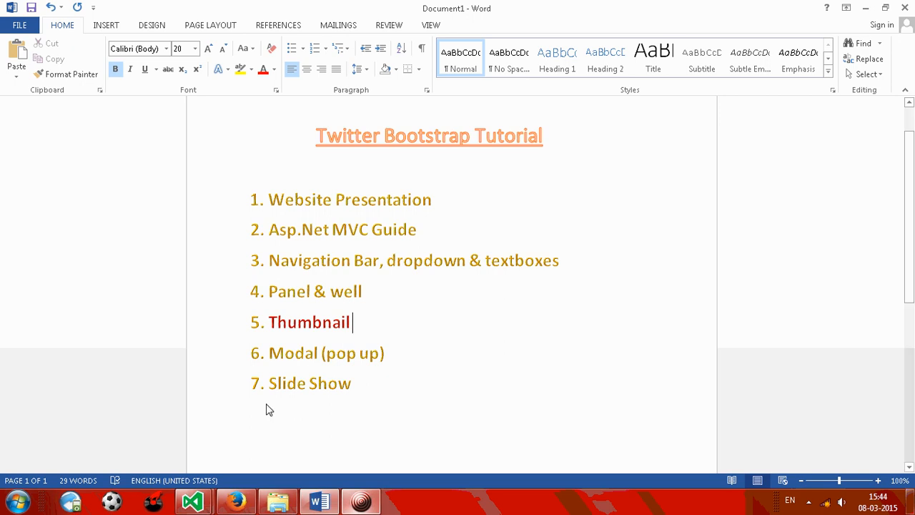
left_click(193, 500)
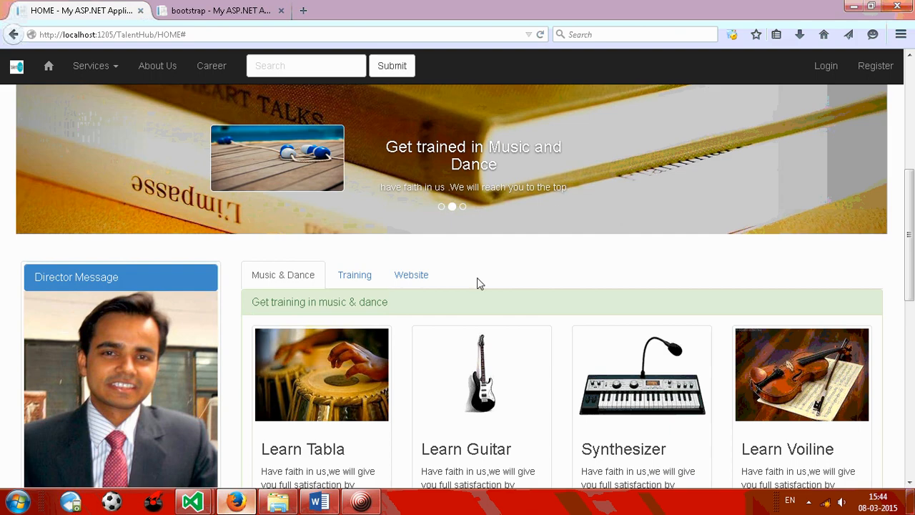
scroll("down", 3)
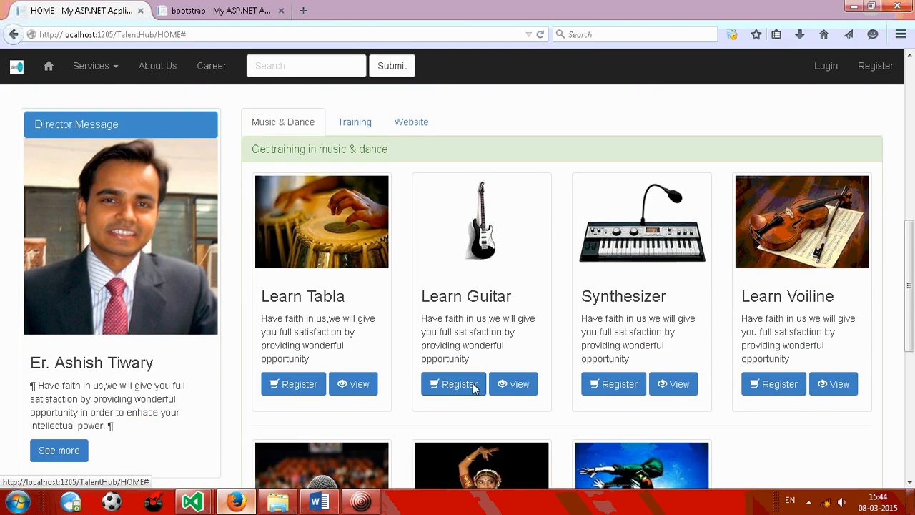
mouse_move(443, 248)
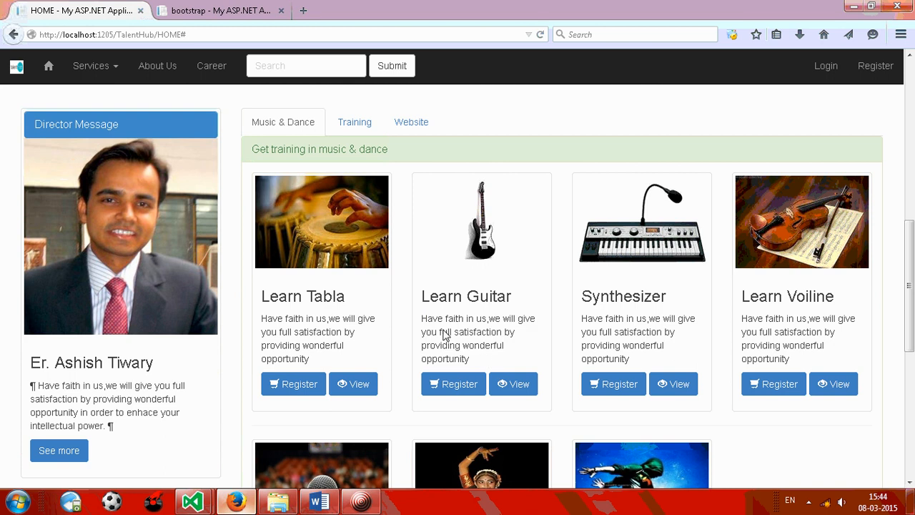
mouse_move(365, 452)
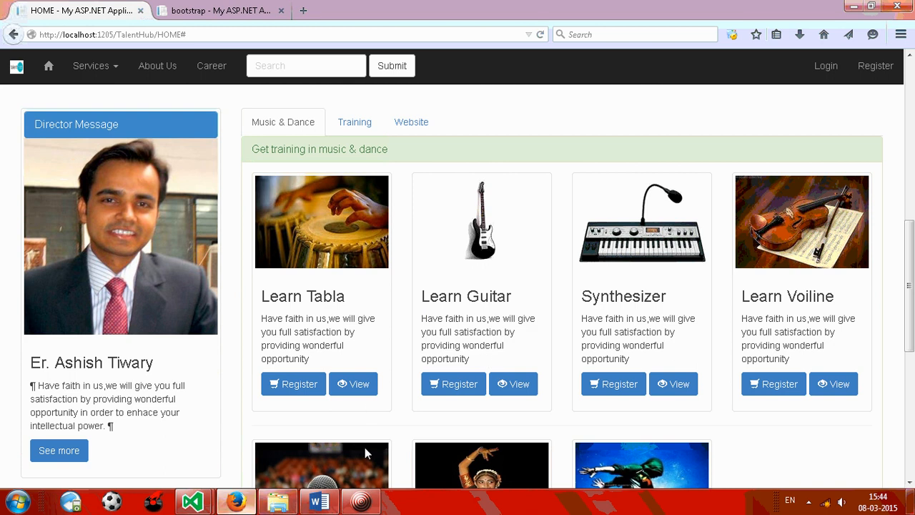
Back in bootstrap.cshtml, write <div class="col-sm-5 col-md-3"></div> with IntelliSense completion.
left_click(193, 500)
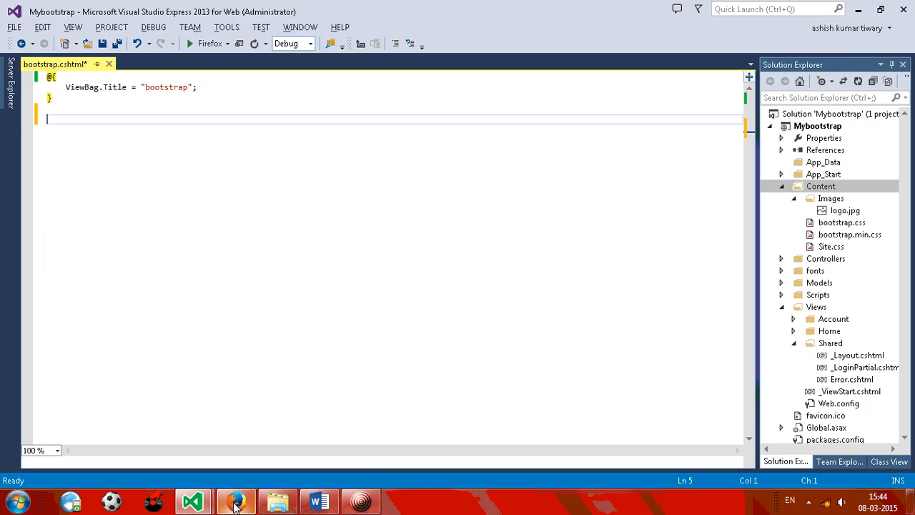
type("<div>")
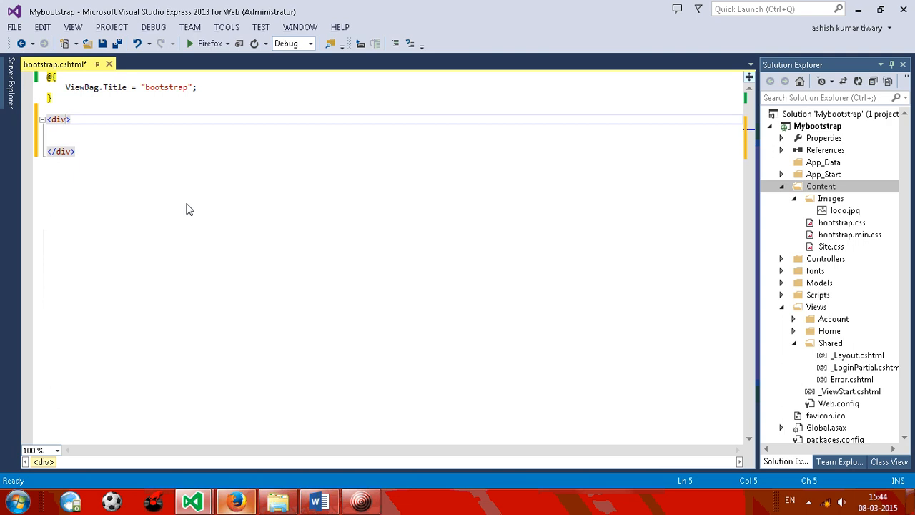
type("class=\"co")
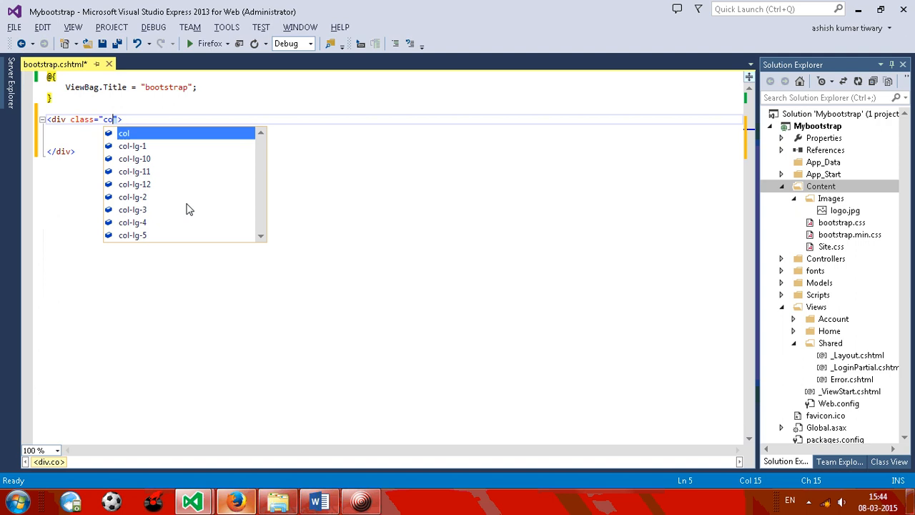
type("-")
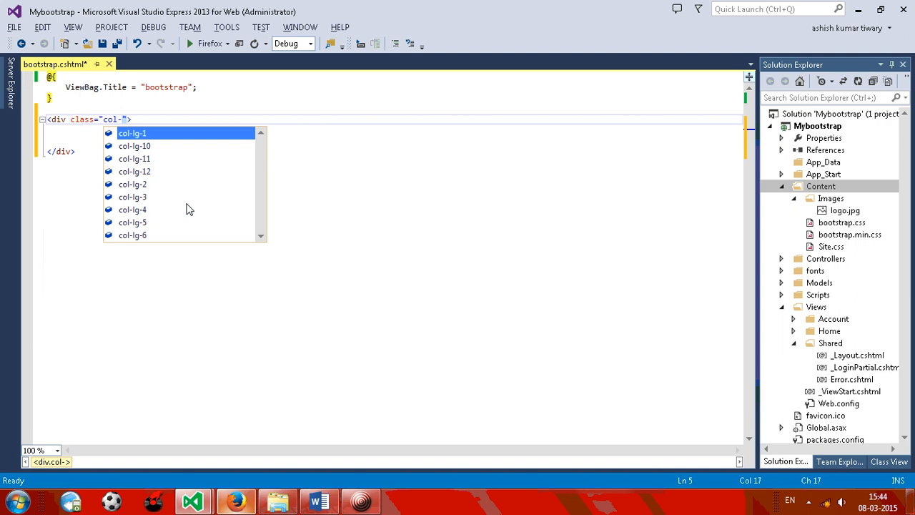
type("sm-5")
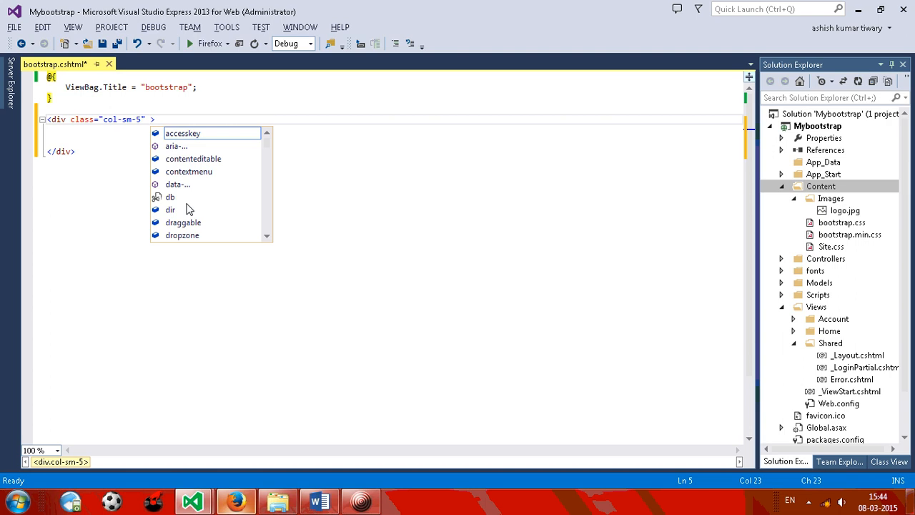
type("col")
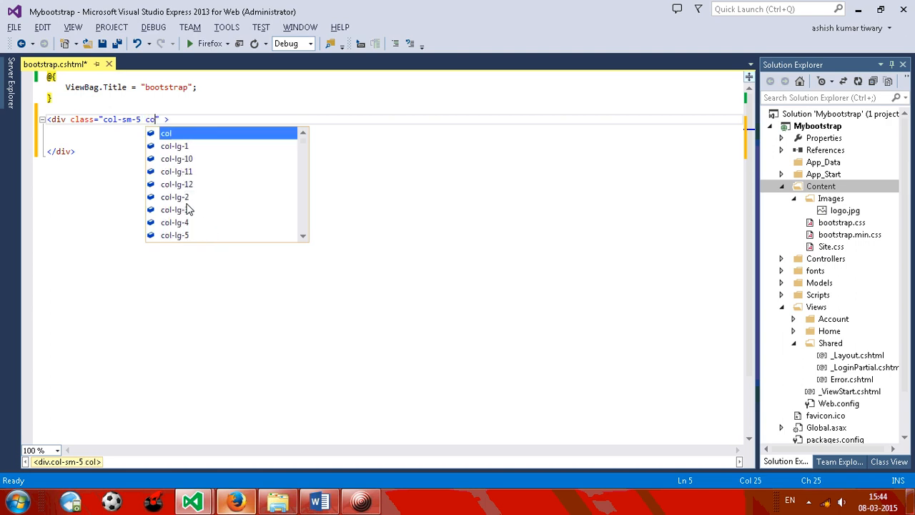
type("-")
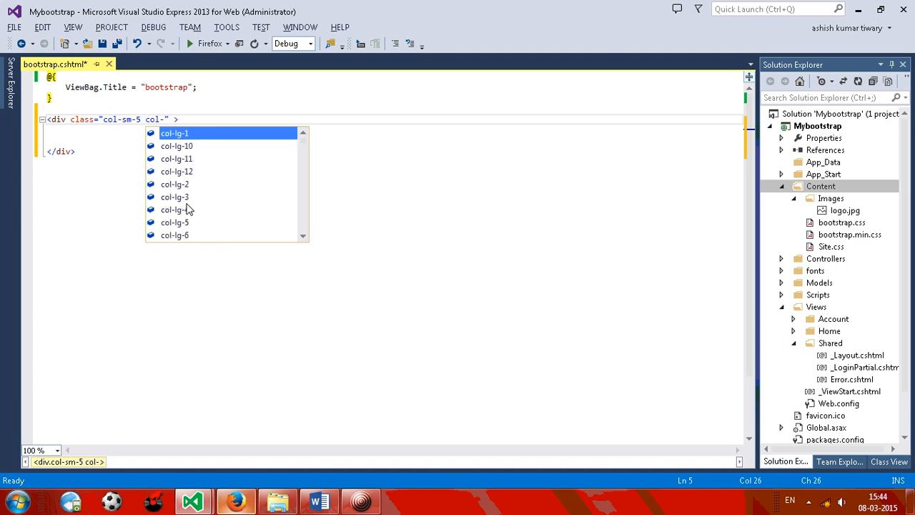
type("m")
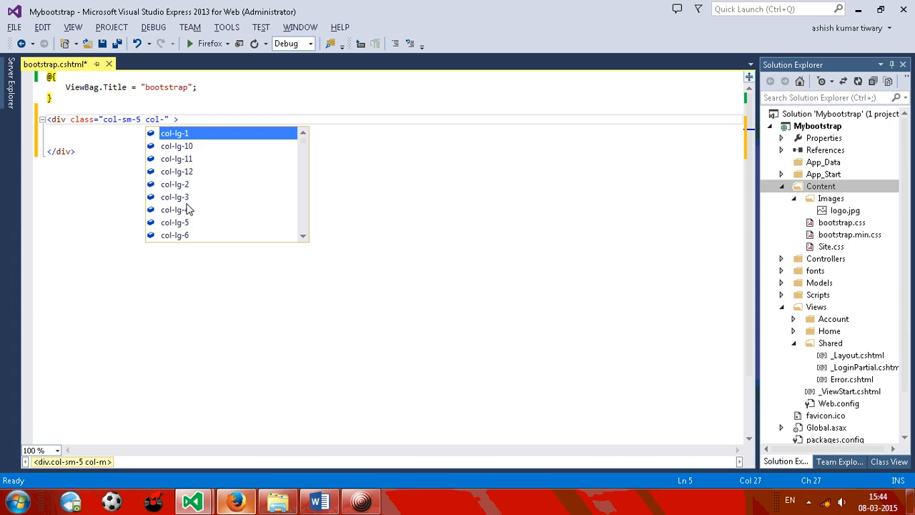
type("md-3")
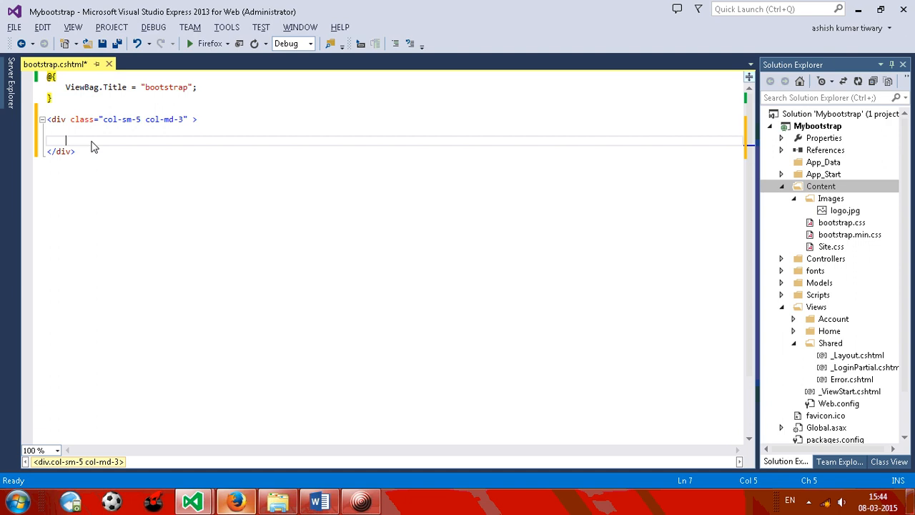
Inside the column div, add an empty thumbnail div followed by an empty caption div.
key("enter")
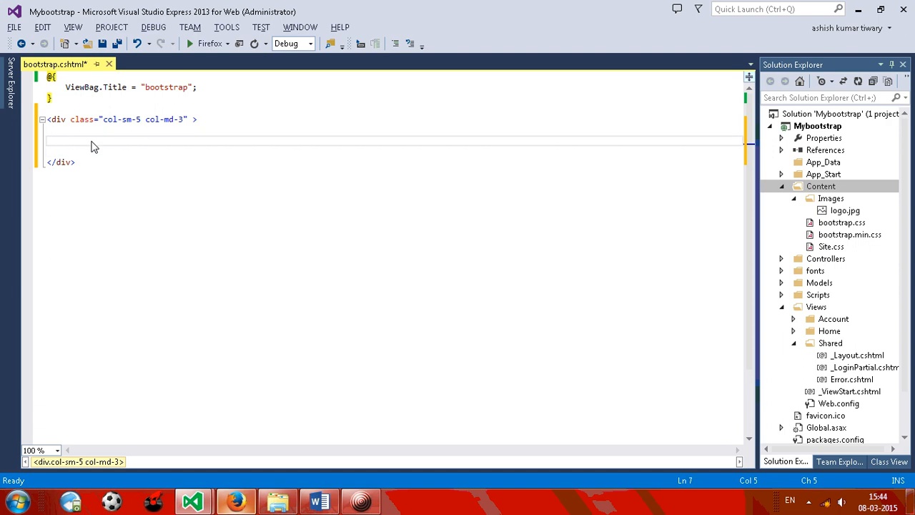
type("<div>")
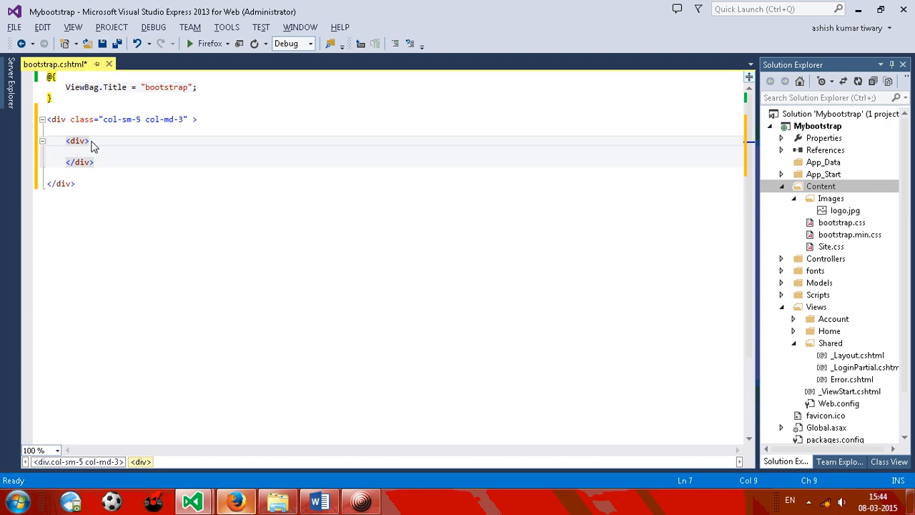
type("class=\"")
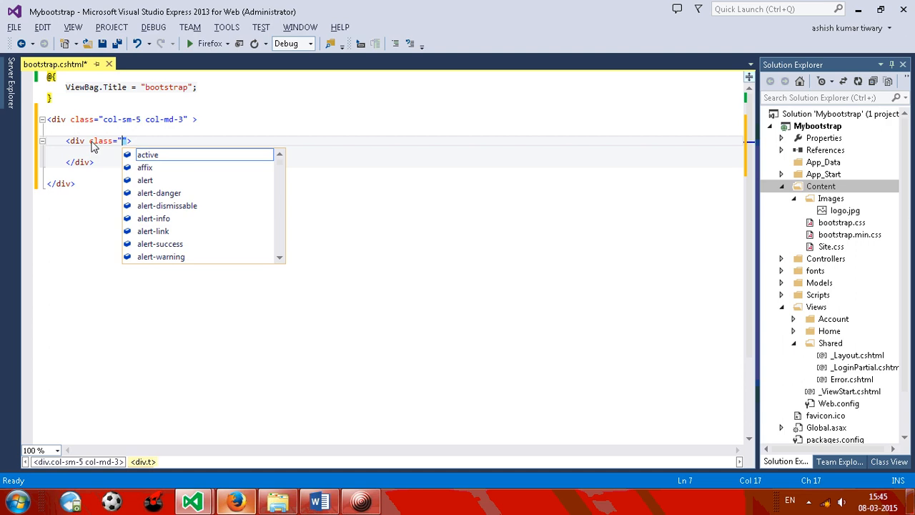
type("thumbnail")
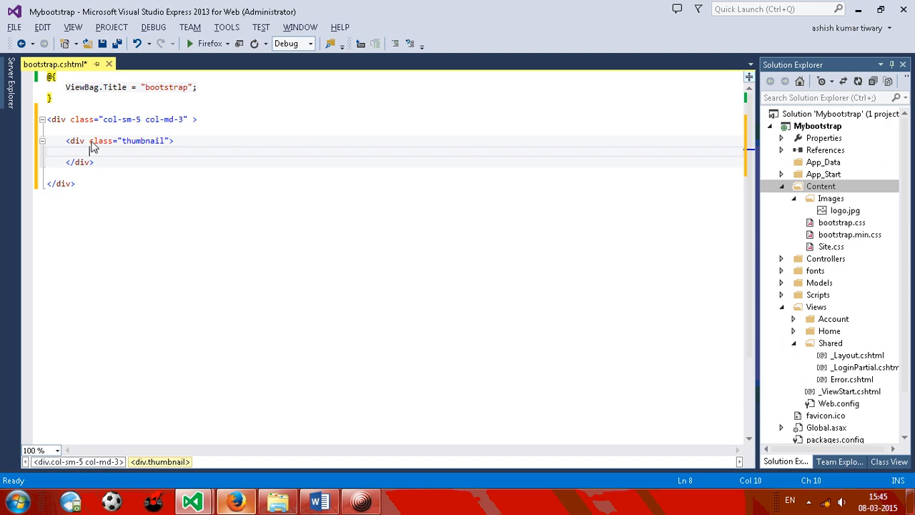
type("<d")
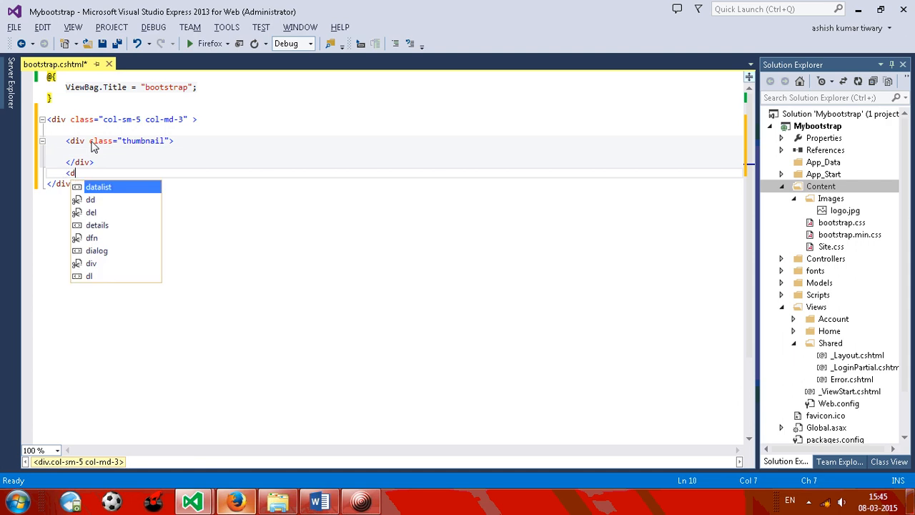
type("div>")
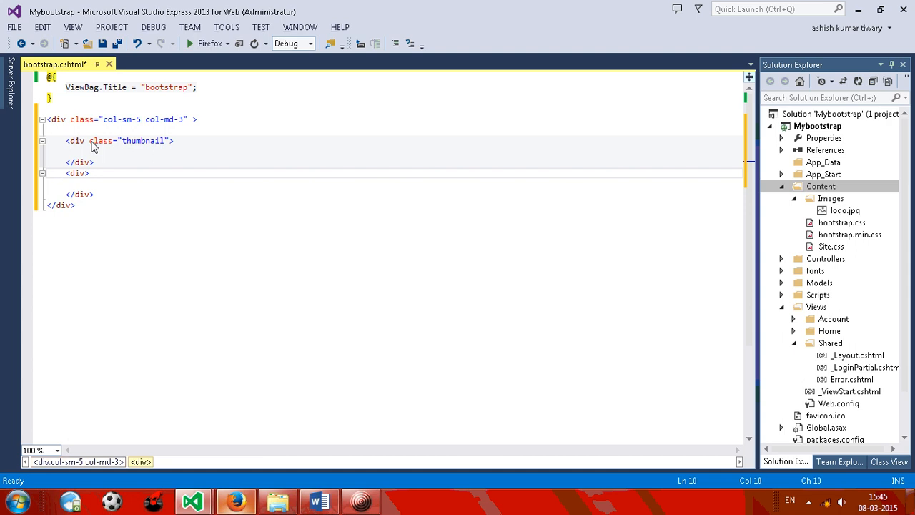
type("class=\"caption")
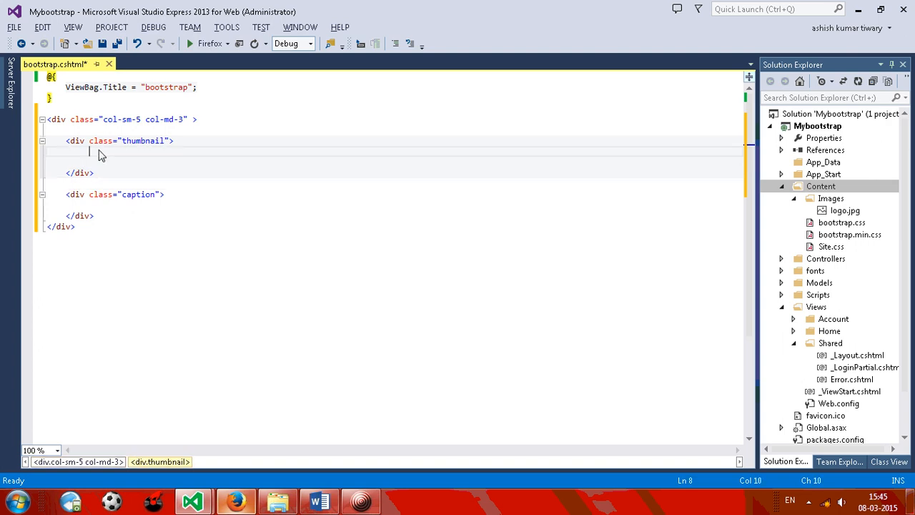
Insert an img tag with src ~/Content/Images/logo.jpg into the thumbnail div.
type("<")
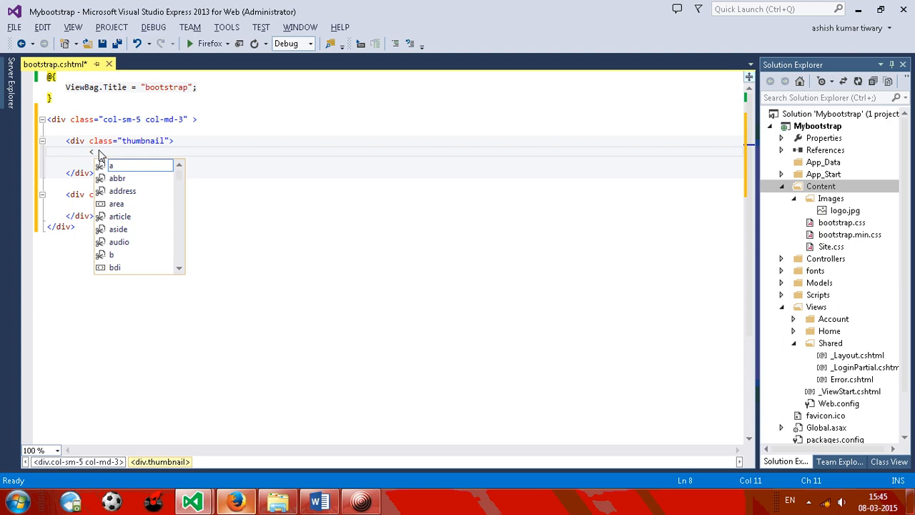
type("img   />")
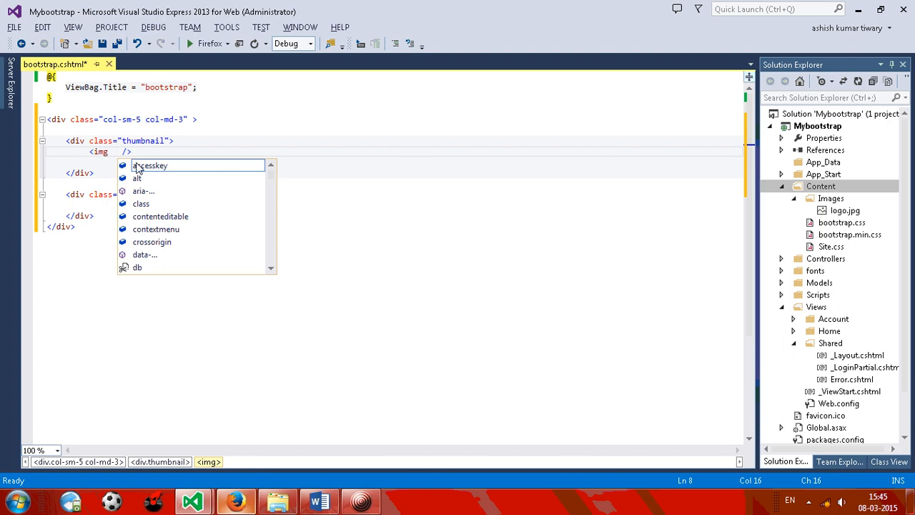
type("src=\"\"")
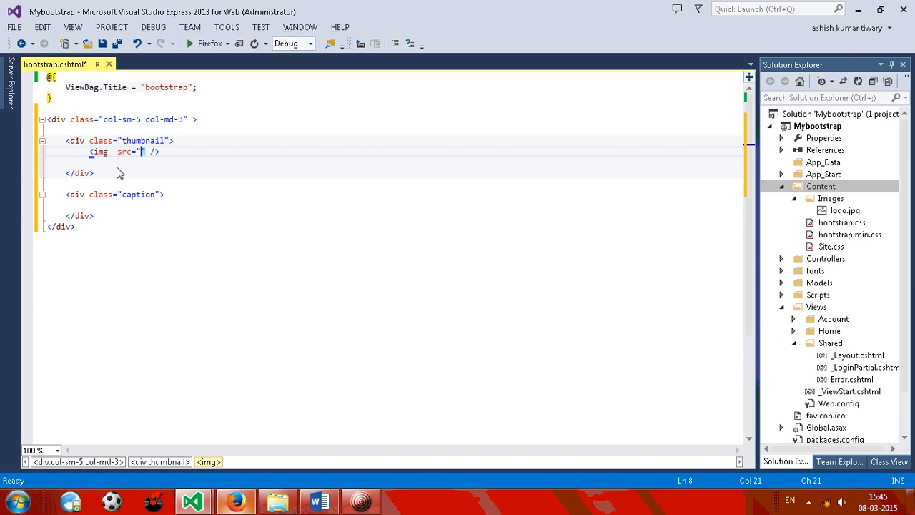
type("~")
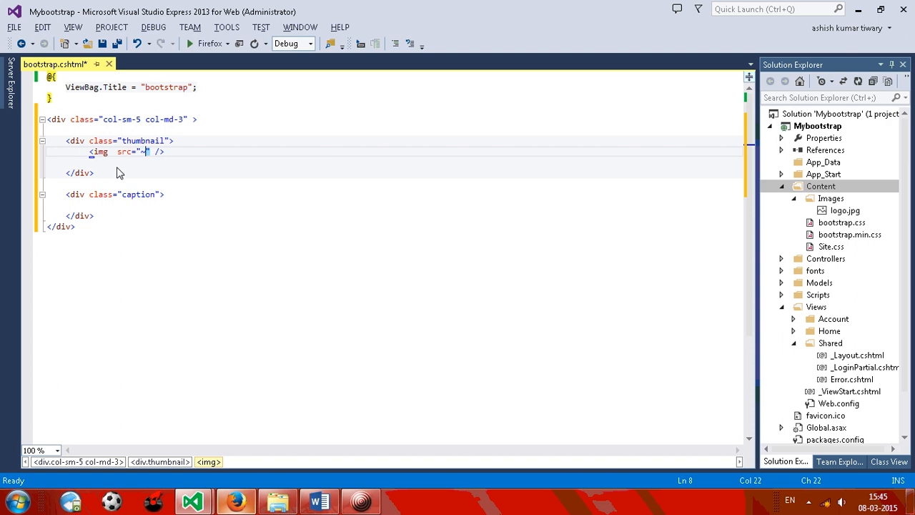
type("/C")
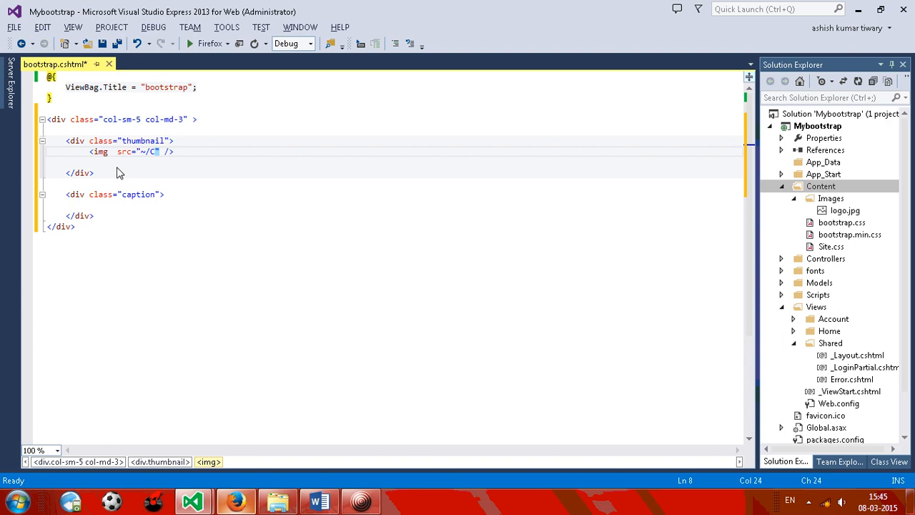
type("ontent/I")
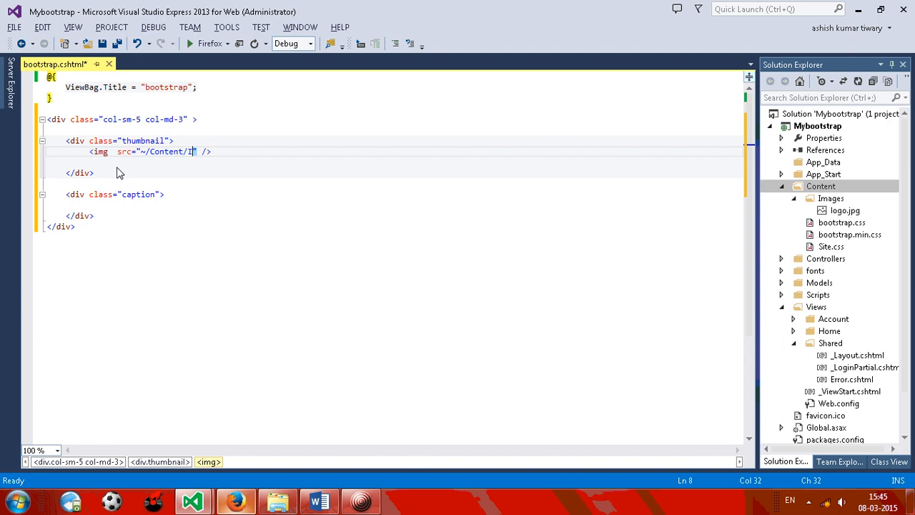
type("mages")
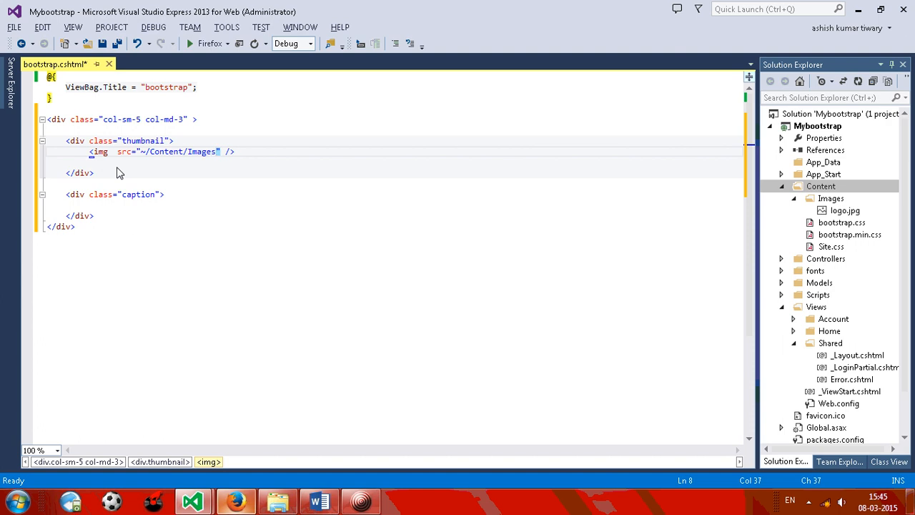
type("/logo.jpg")
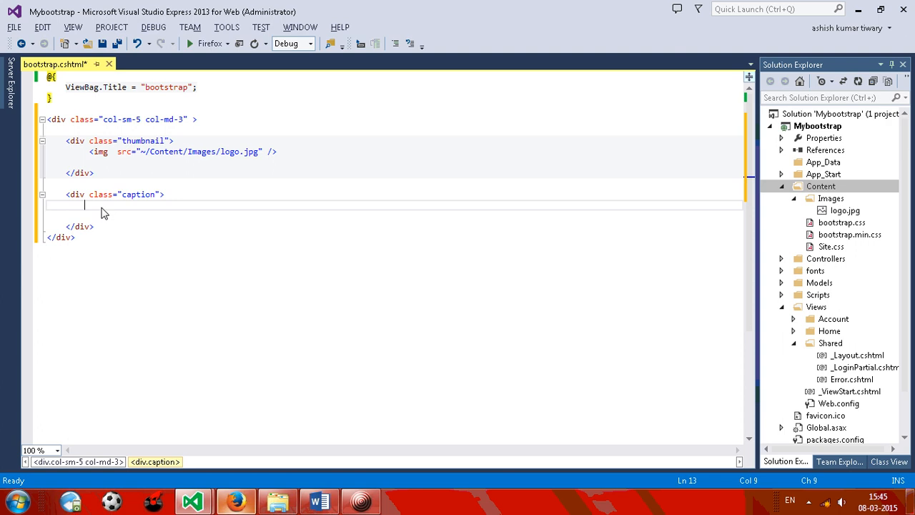
Add an h3 reading 'hello this is my title' and a paragraph starting 'hi this' to the caption.
type("<h")
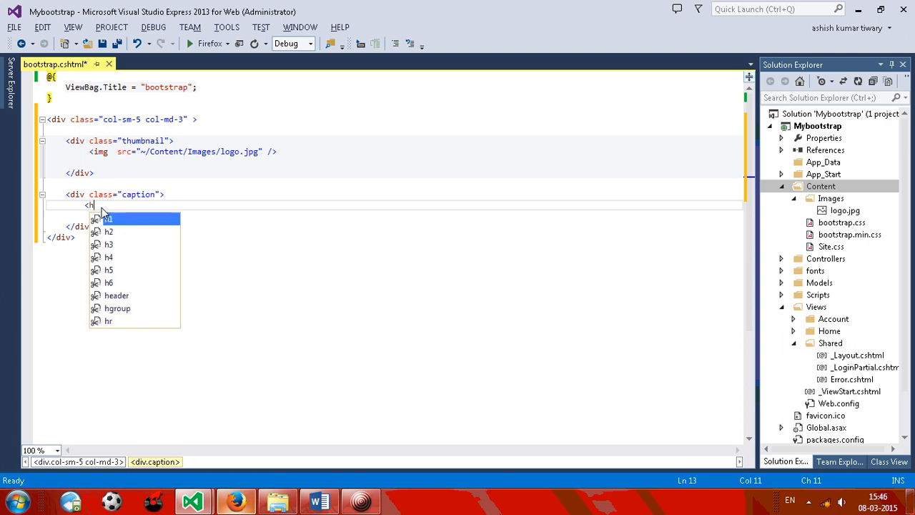
type("3></h3>")
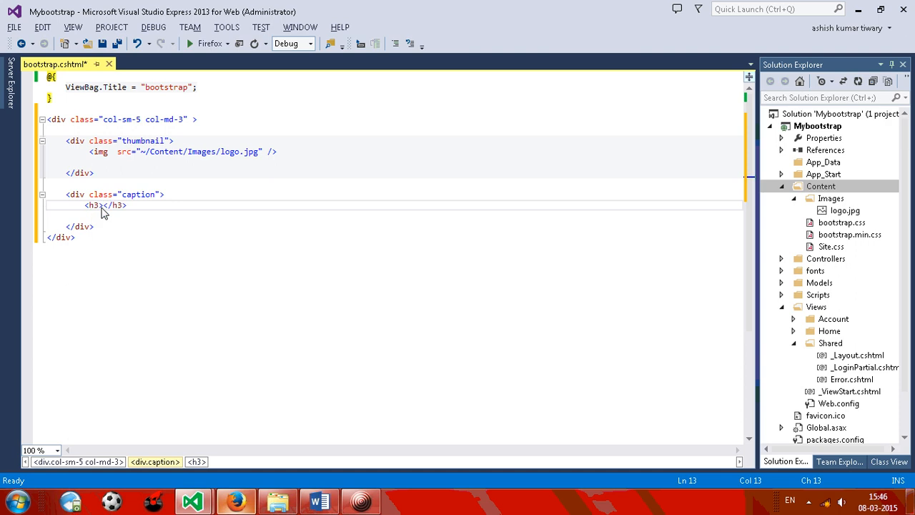
type("hello th")
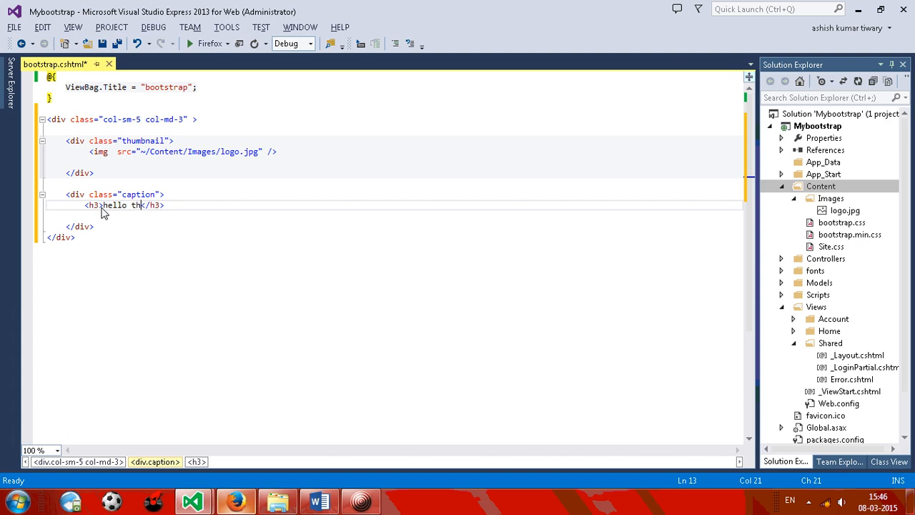
type("is")
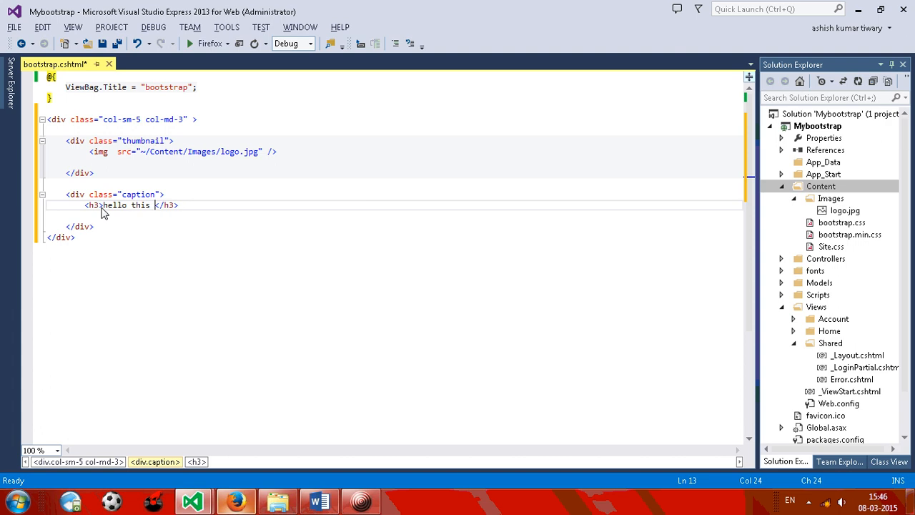
type("is my title")
left_click(395, 216)
type("<p></p>")
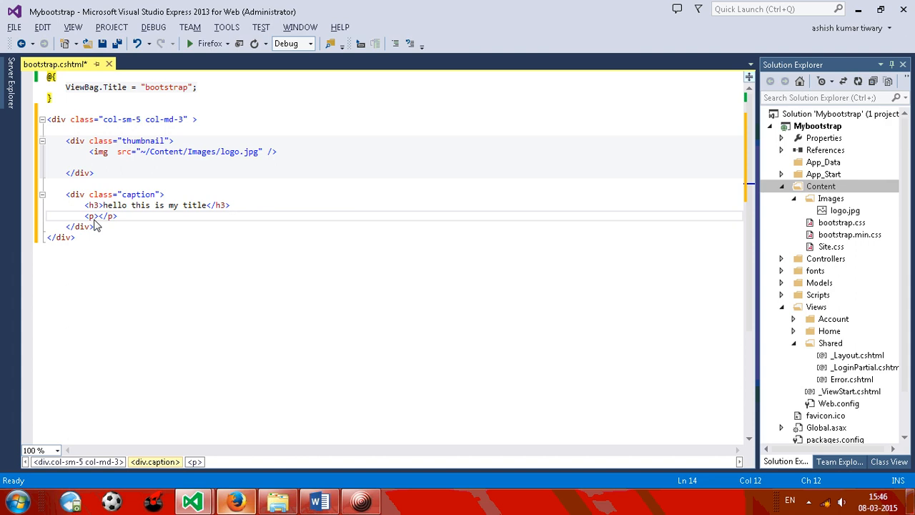
type("hi")
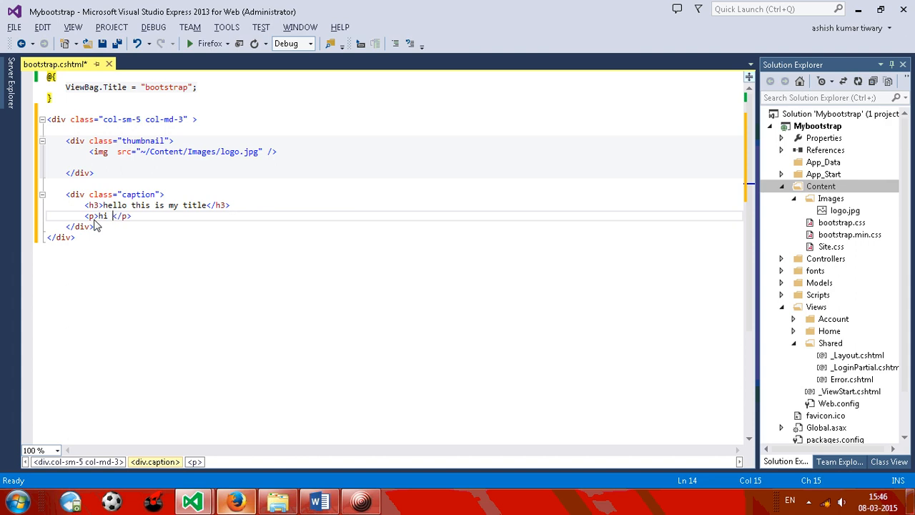
type("this")
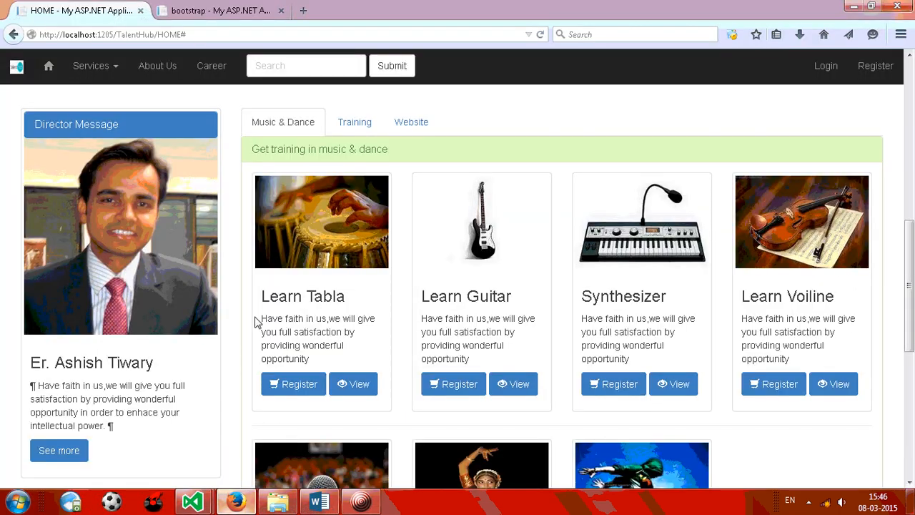
Select and copy the Learn Tabla description 'Have faith in us, we will give you full satisfaction…' in Firefox.
left_click_drag(260, 318, 310, 358)
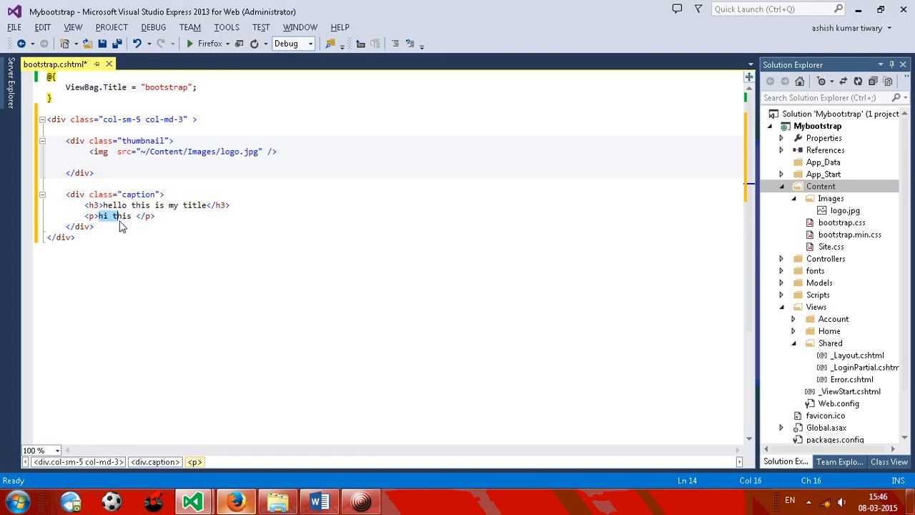
type("Have faith in us,we will give you full satisfaction by providing wonderful opportunity")
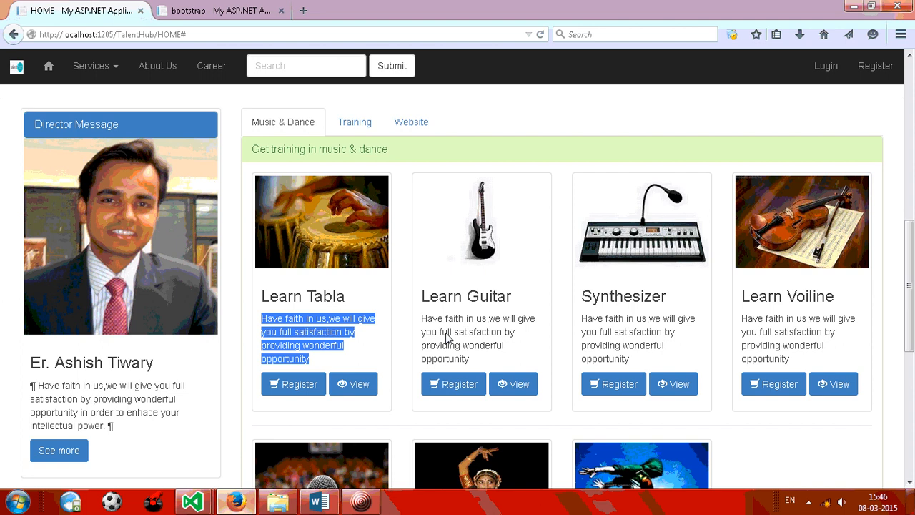
Below the 'Have faith in us…' paragraph, add a button with classes btn btn-success.
left_click(192, 500)
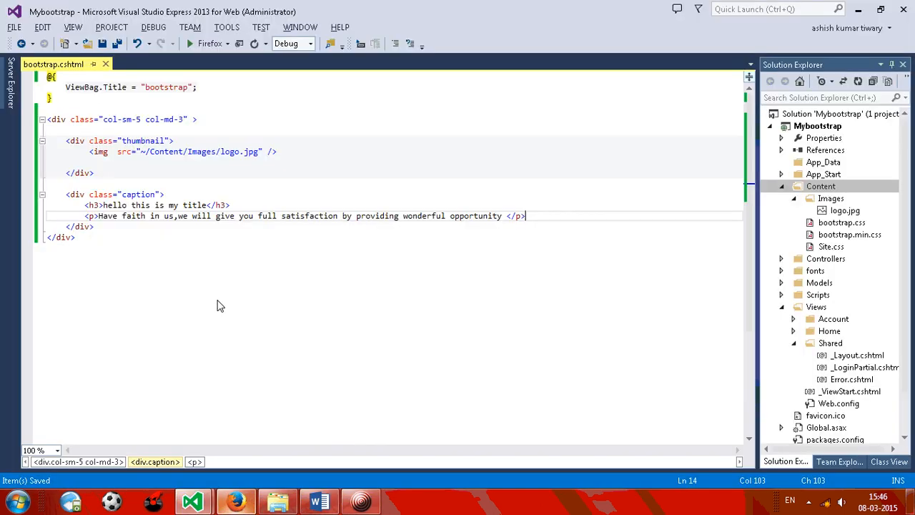
key("enter")
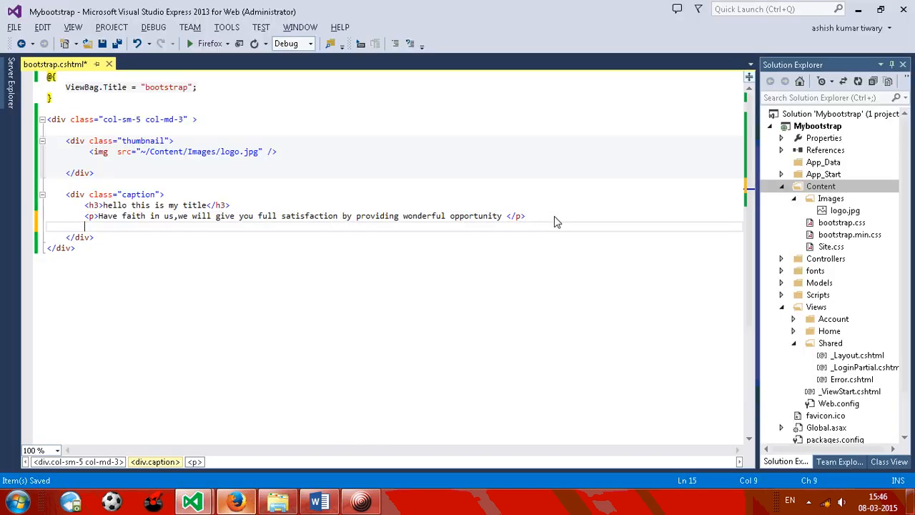
type("<")
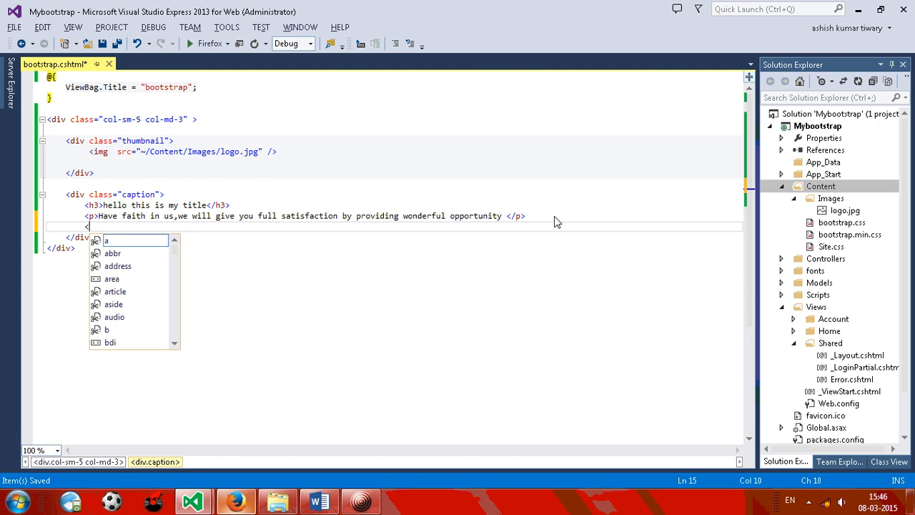
type("bu")
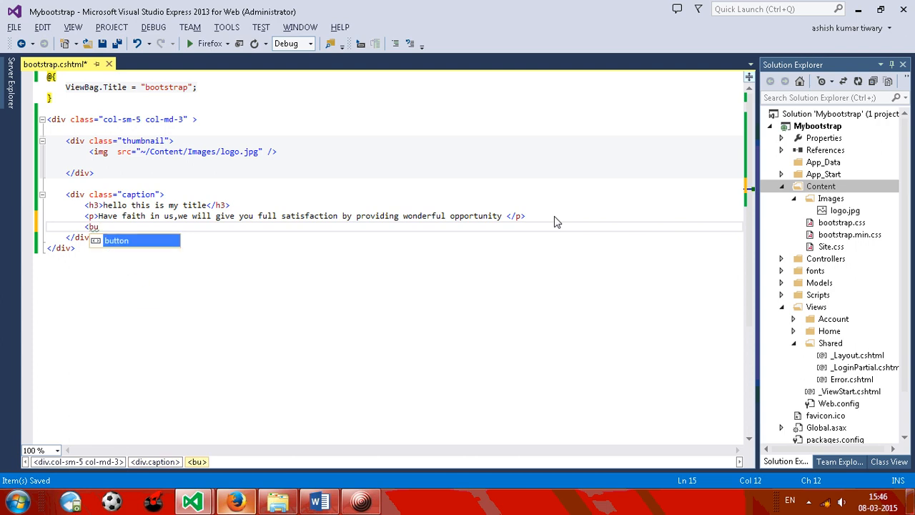
key("Tab")
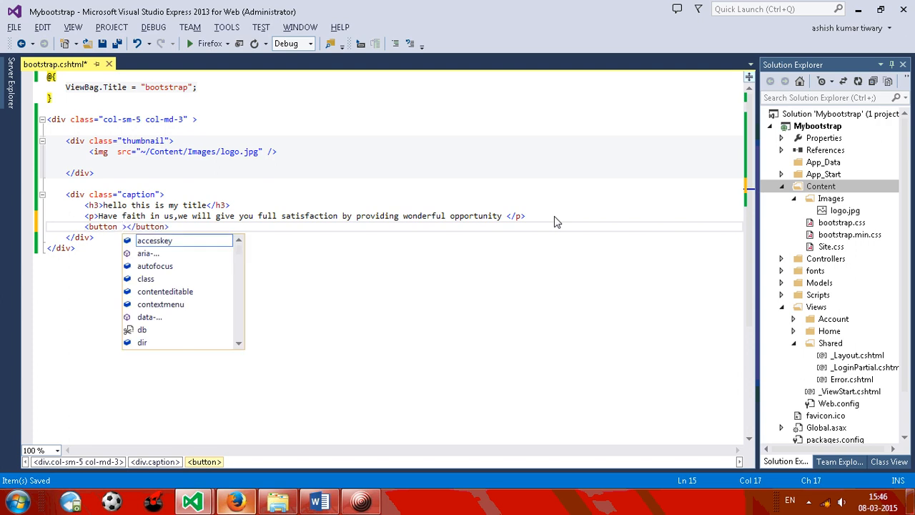
type("class=\"\"")
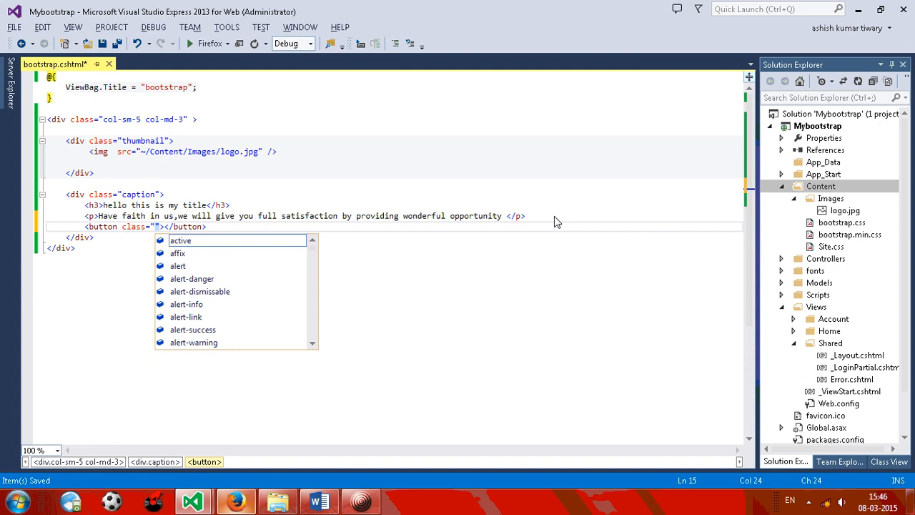
type("btn")
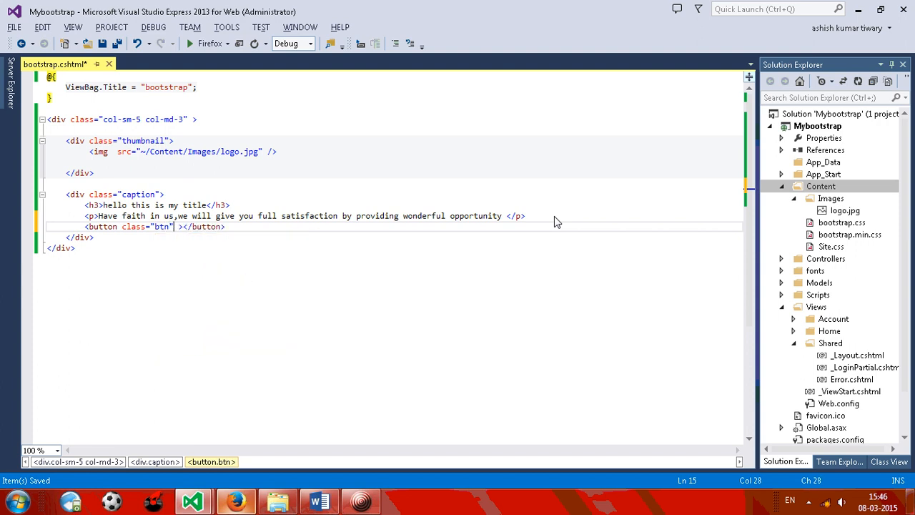
type("btn")
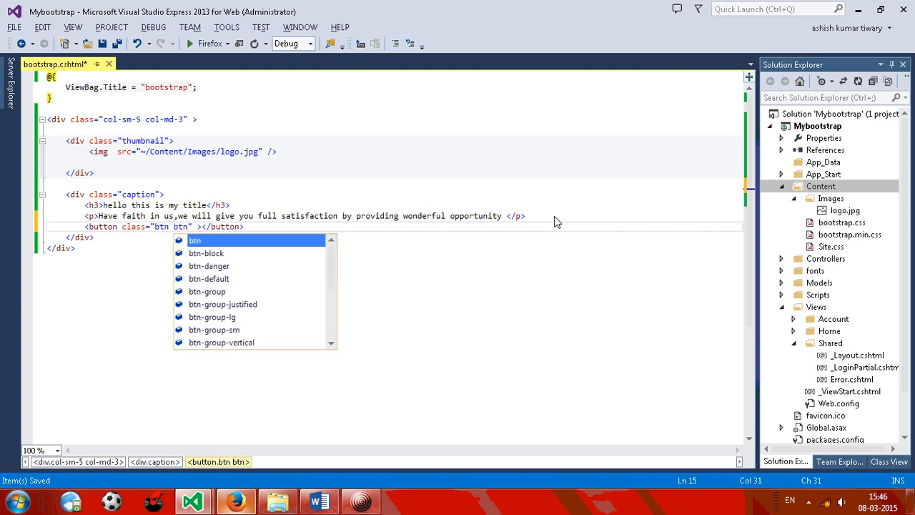
type("su")
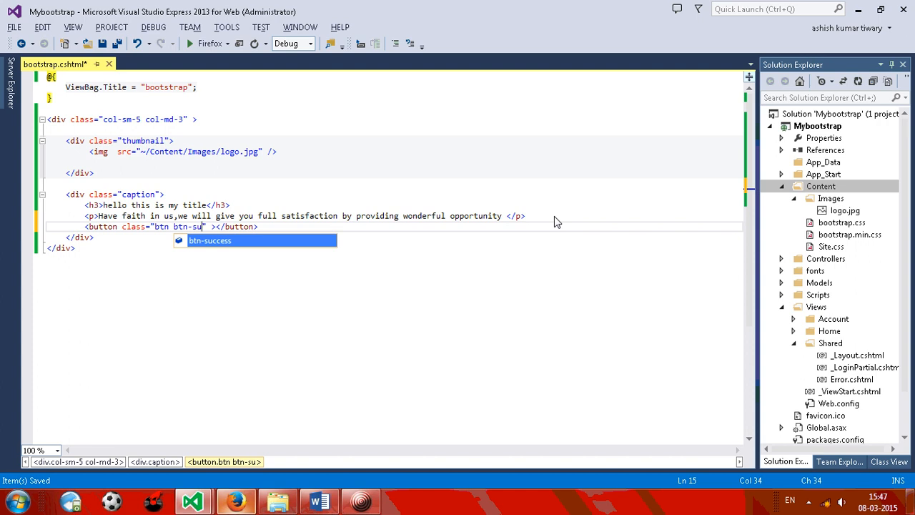
key("Tab")
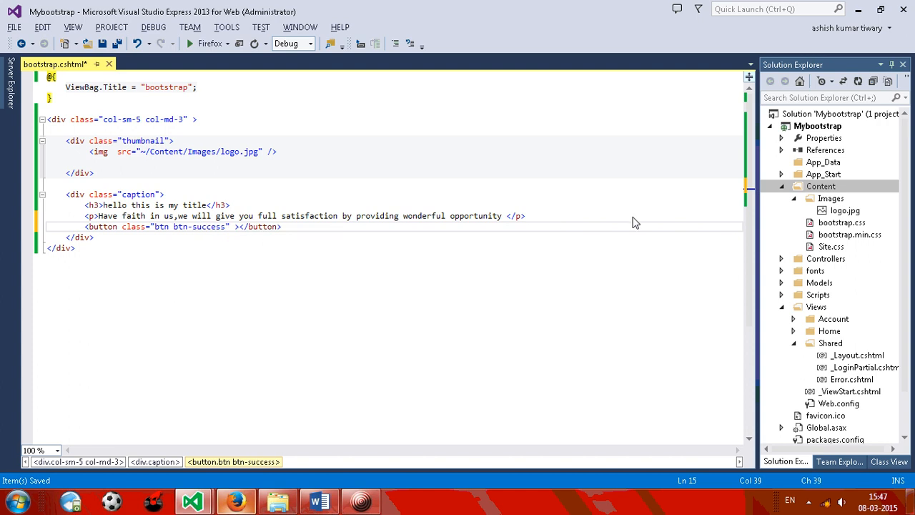
left_click(65, 237)
type("<button class=\"btn btn-success\"></button>")
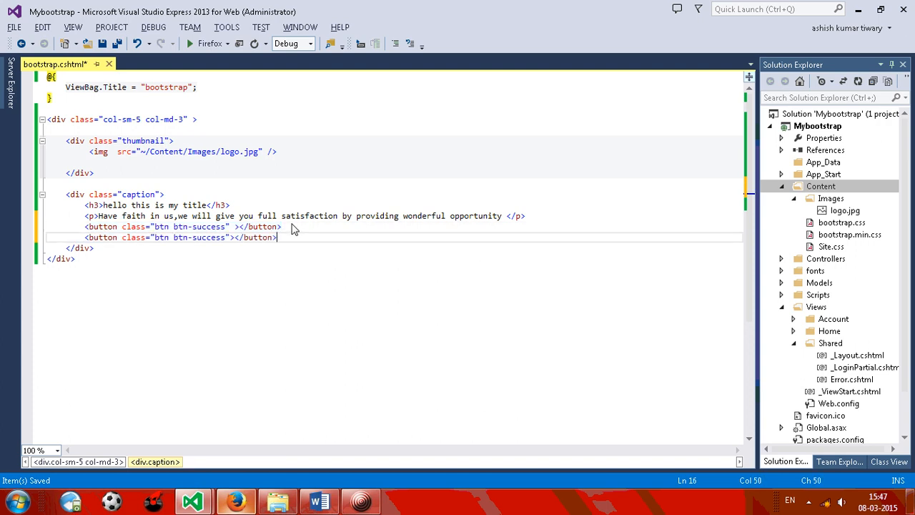
Type 'Submit' into the first button and 'View' into the second.
double_click(209, 237)
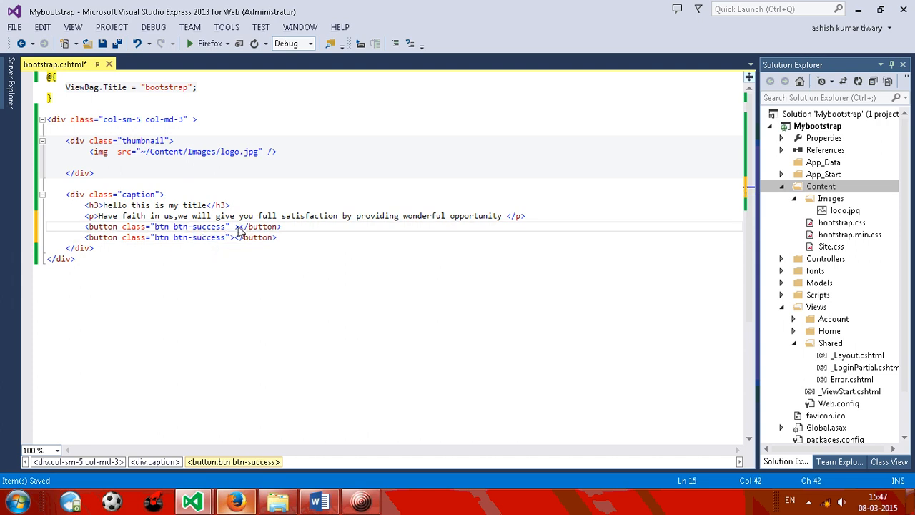
type("Submit")
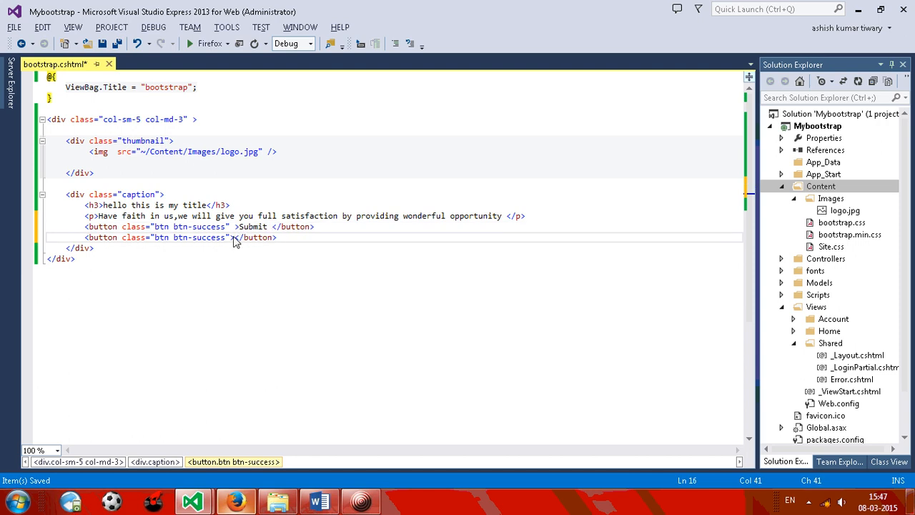
type("Vies")
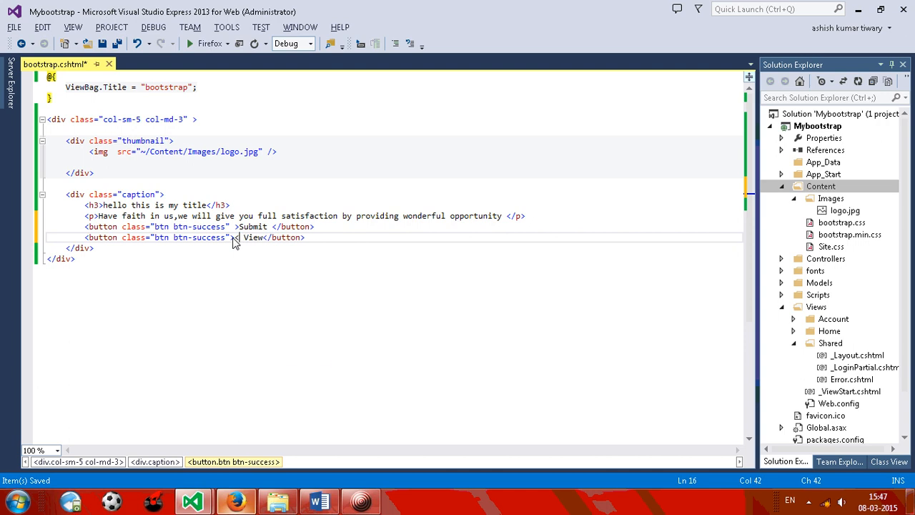
Insert a span with class glyphicon glyphicon-eye-close before the View label.
type("<")
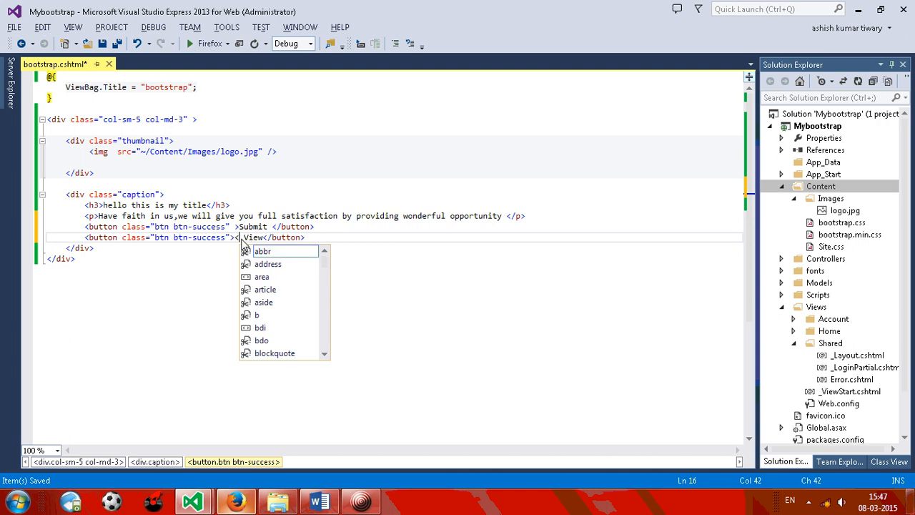
type("spa")
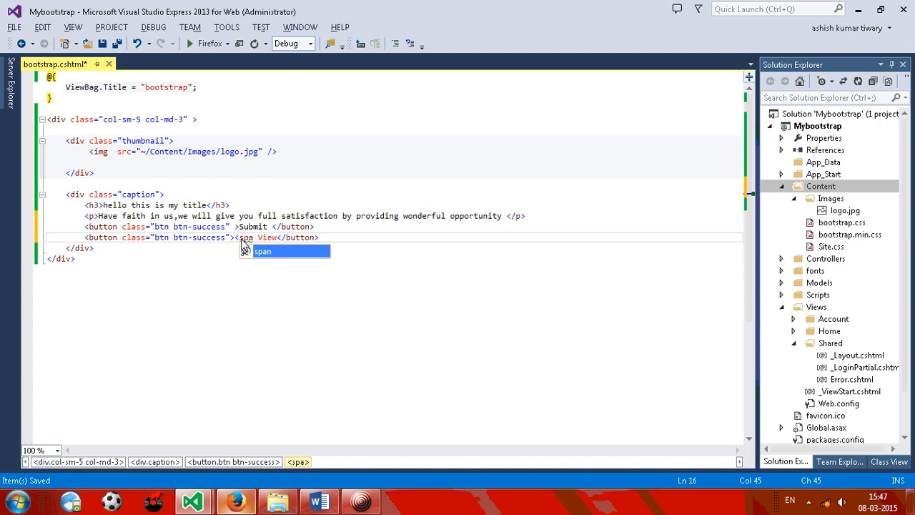
type("n class=\"\"></span>")
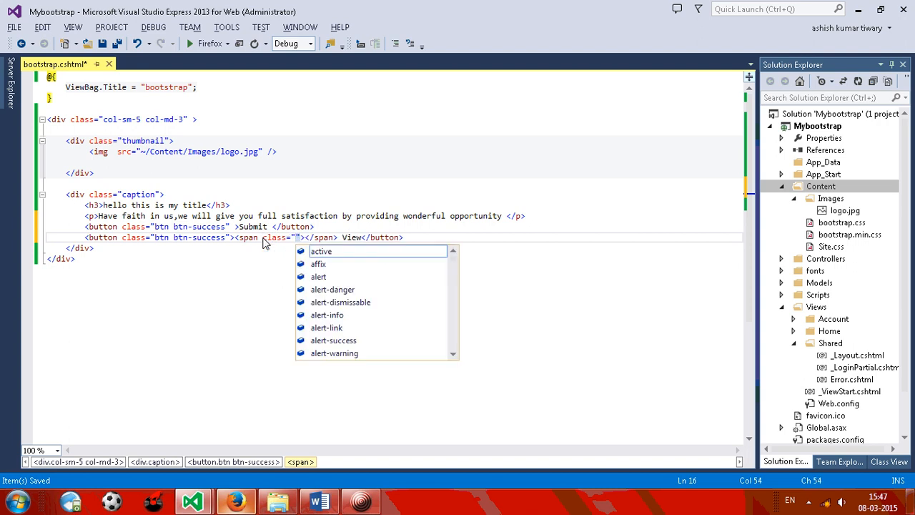
type("glyphicon glyphicon")
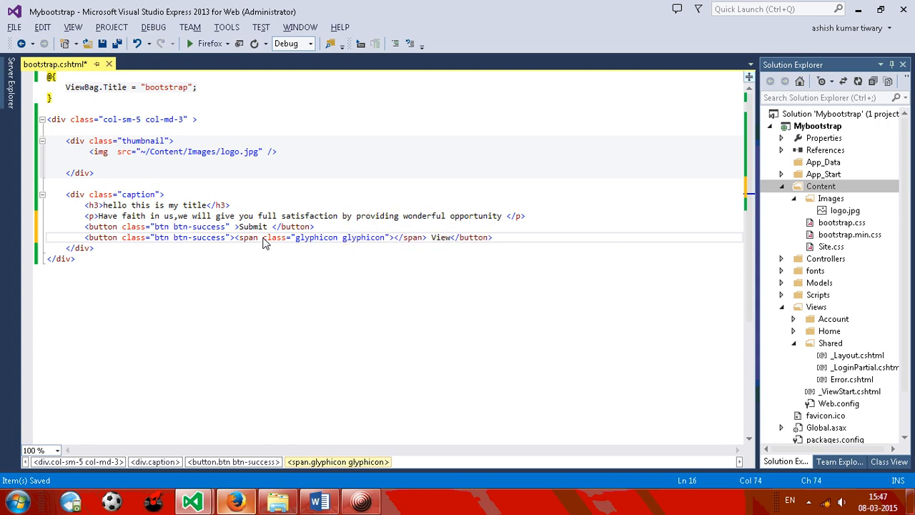
type("-")
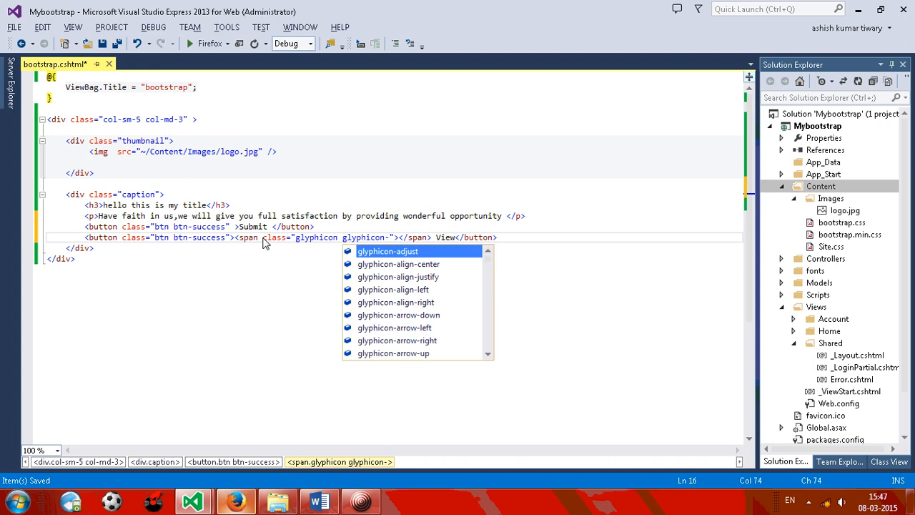
type("v")
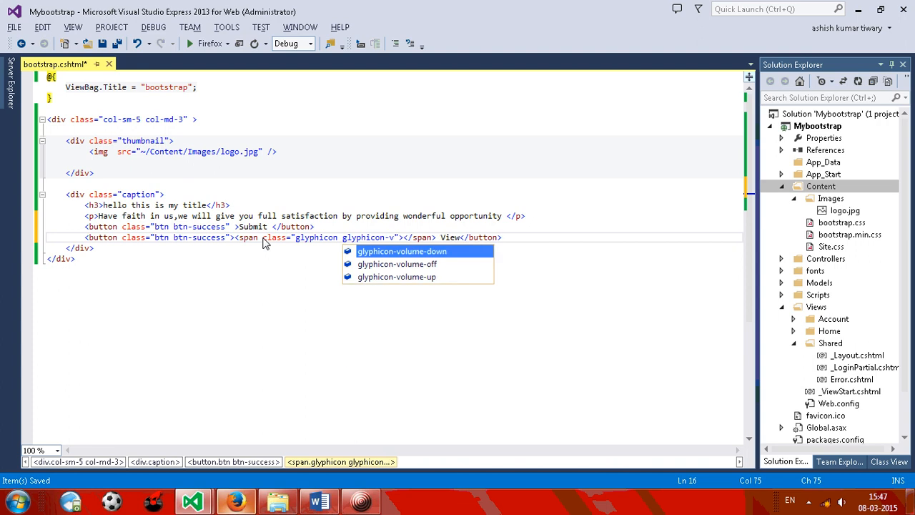
type("e")
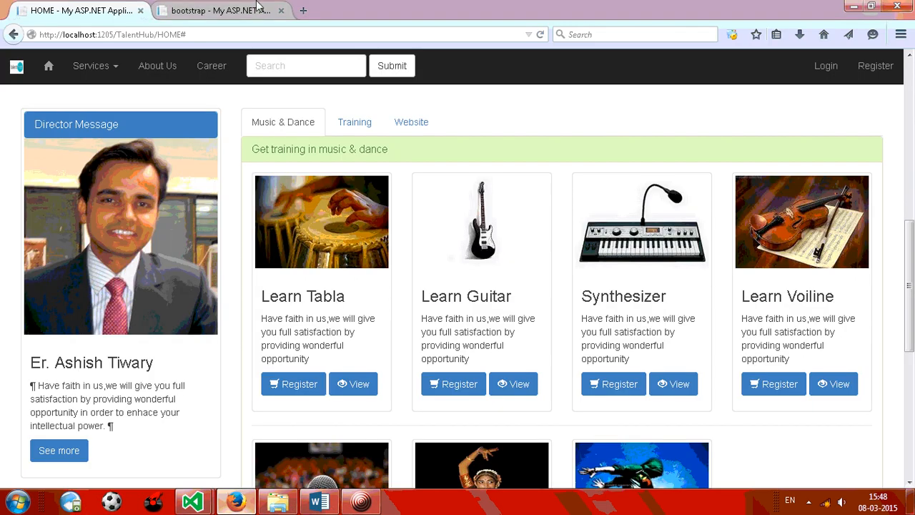
Check the eye icon on the Firefox bootstrap page, then select Submit's btn-success class.
left_click(221, 10)
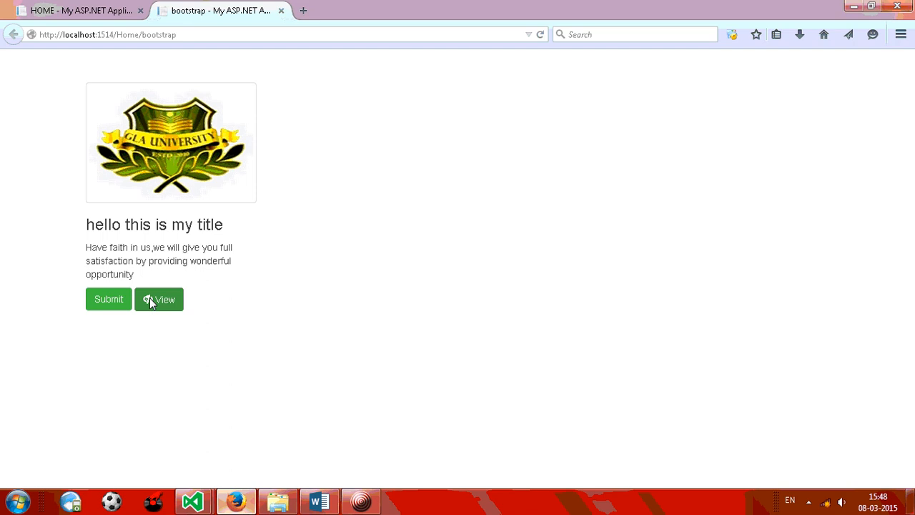
mouse_move(172, 300)
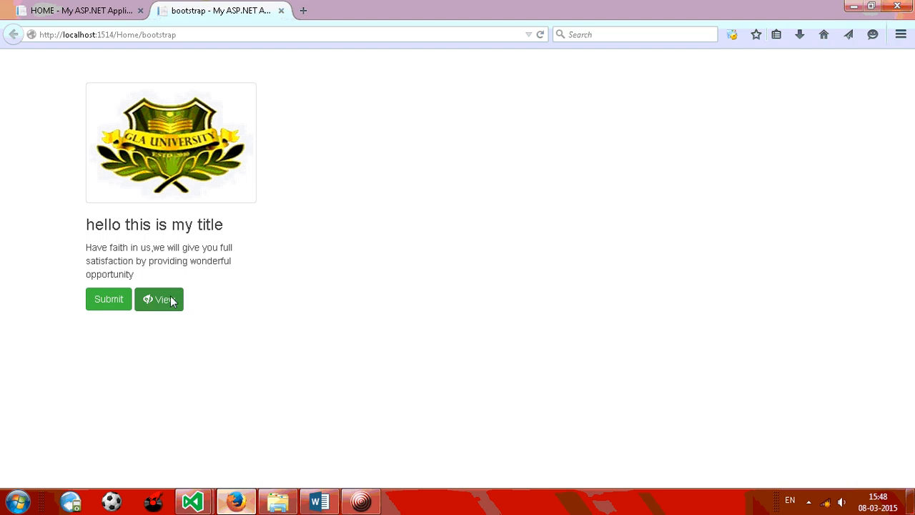
mouse_move(200, 314)
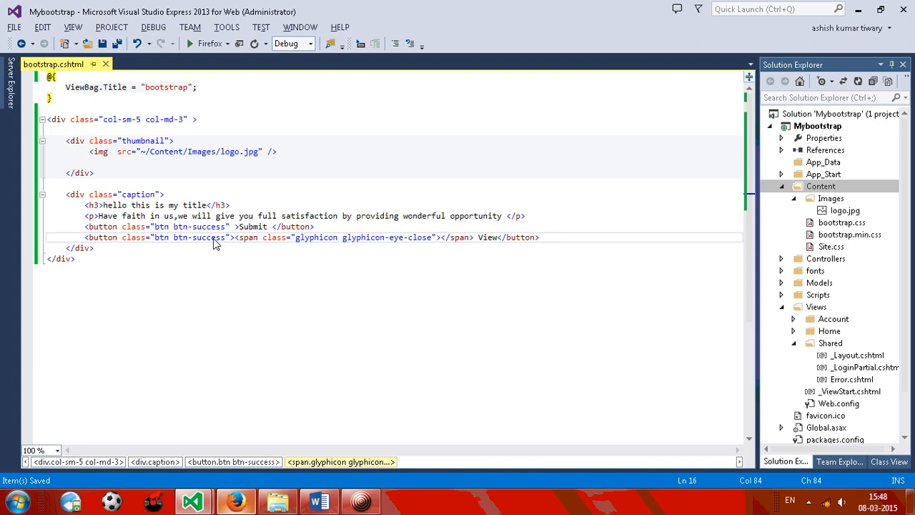
double_click(210, 226)
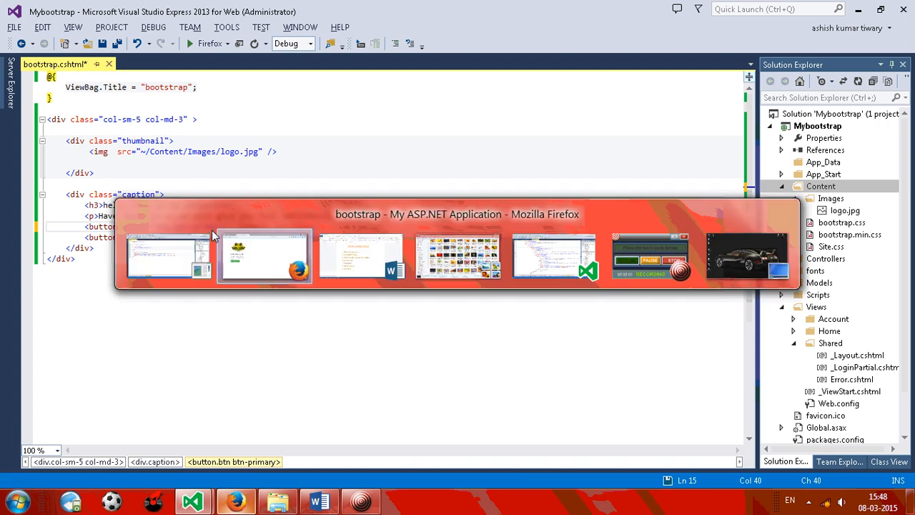
Reload Firefox to check the blue Submit button, then paste a duplicate col-sm-5 thumbnail block.
left_click(265, 256)
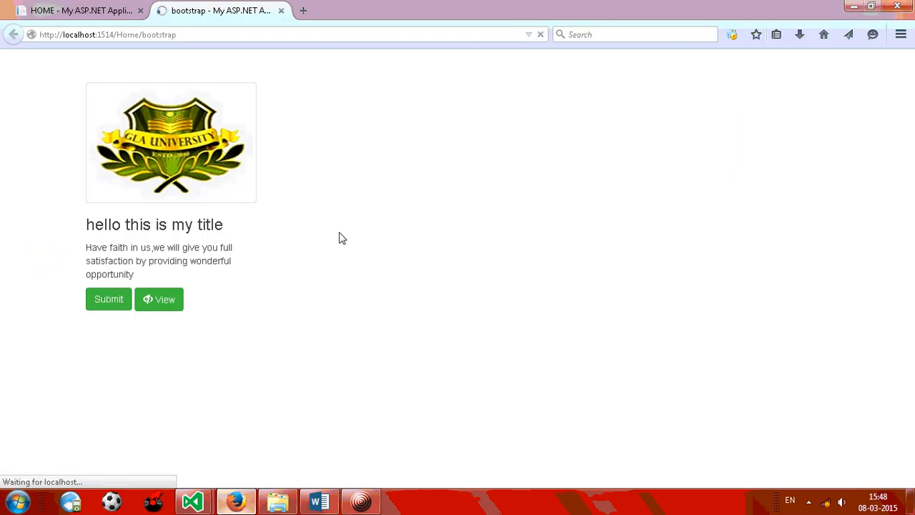
mouse_move(298, 295)
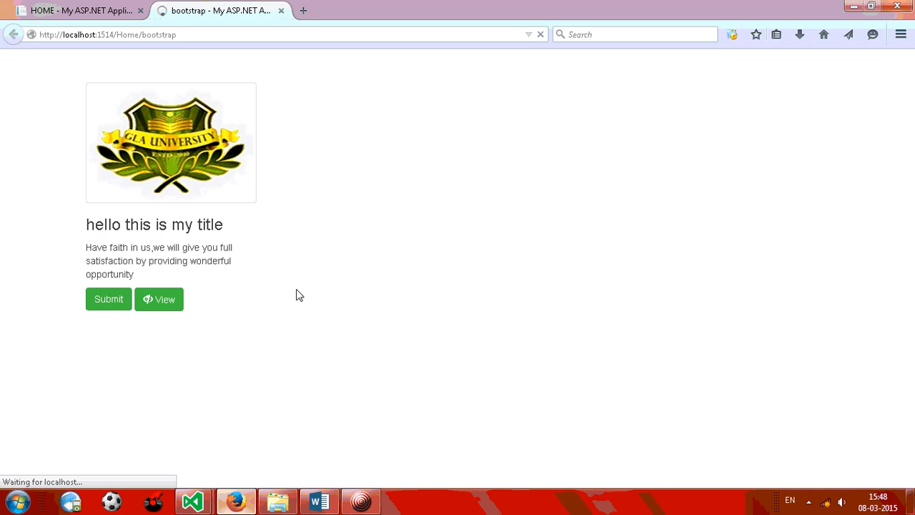
mouse_move(281, 413)
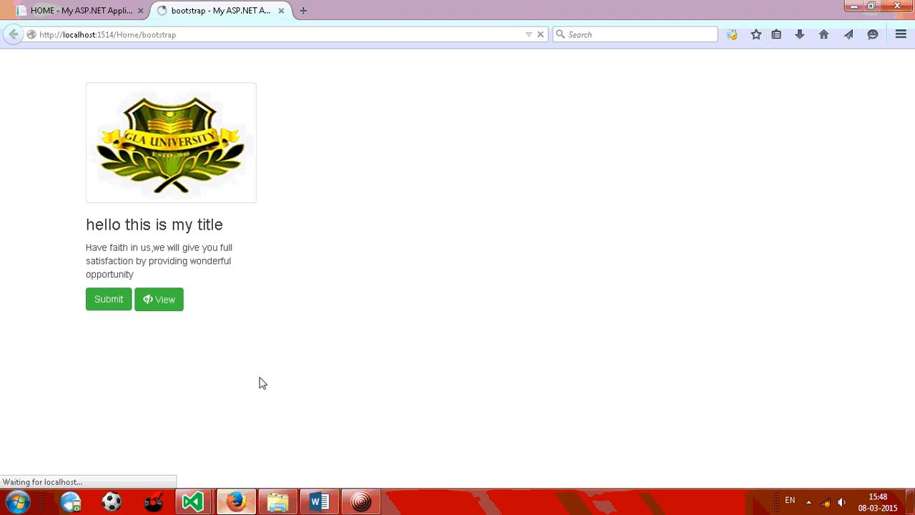
left_click(193, 500)
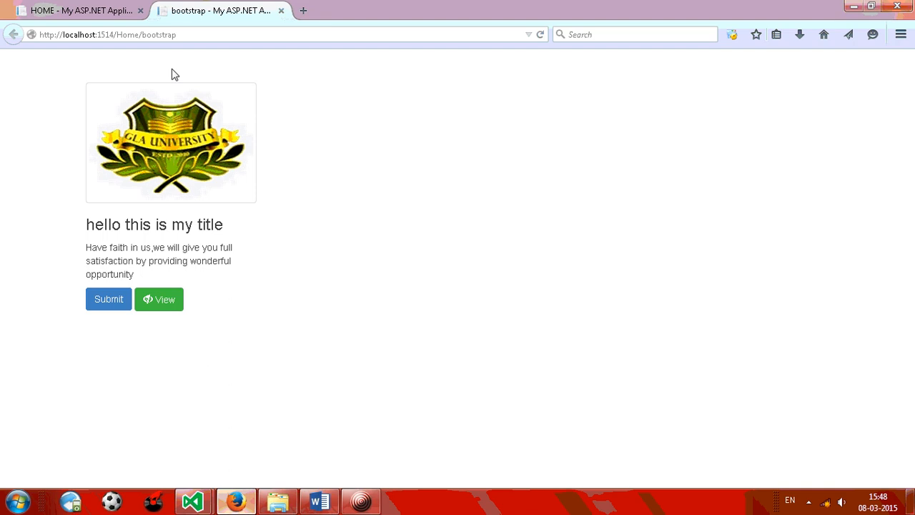
left_click(192, 501)
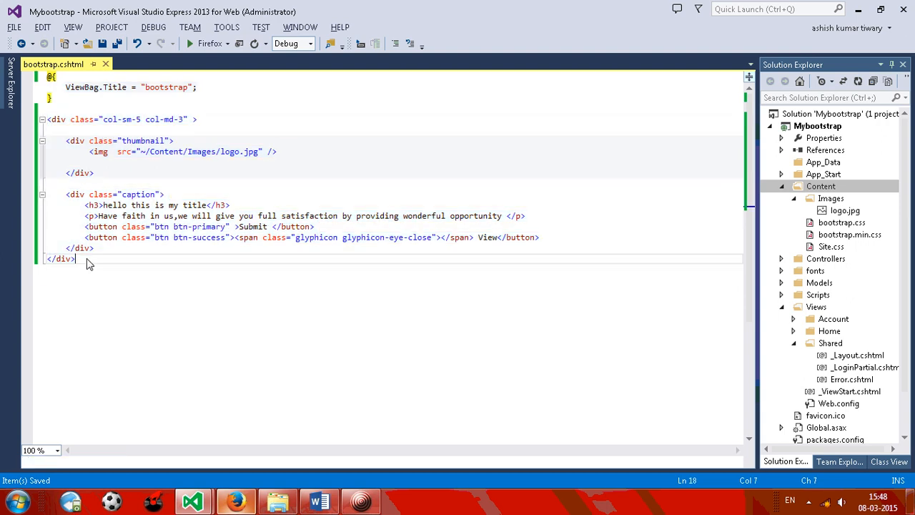
key("ctrl+v")
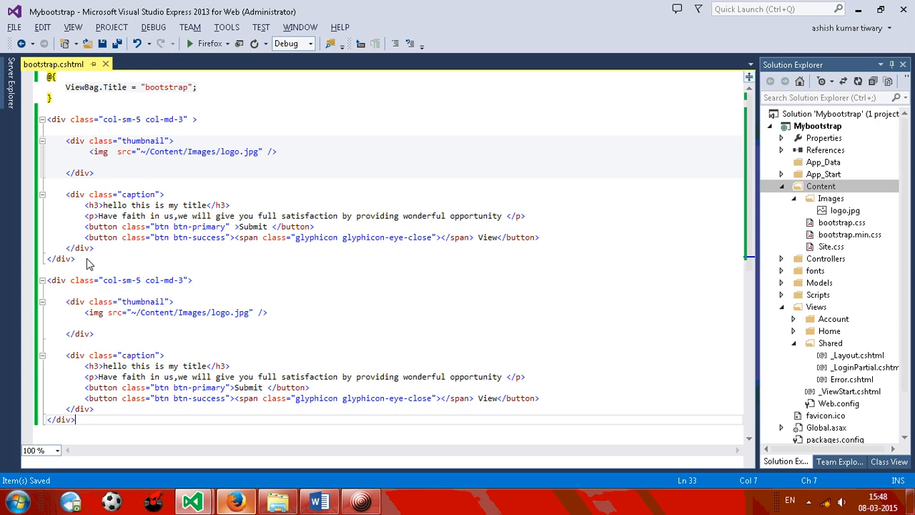
Reload the page via the context menu to view both logo cards, then return to Visual Studio.
right_click(377, 243)
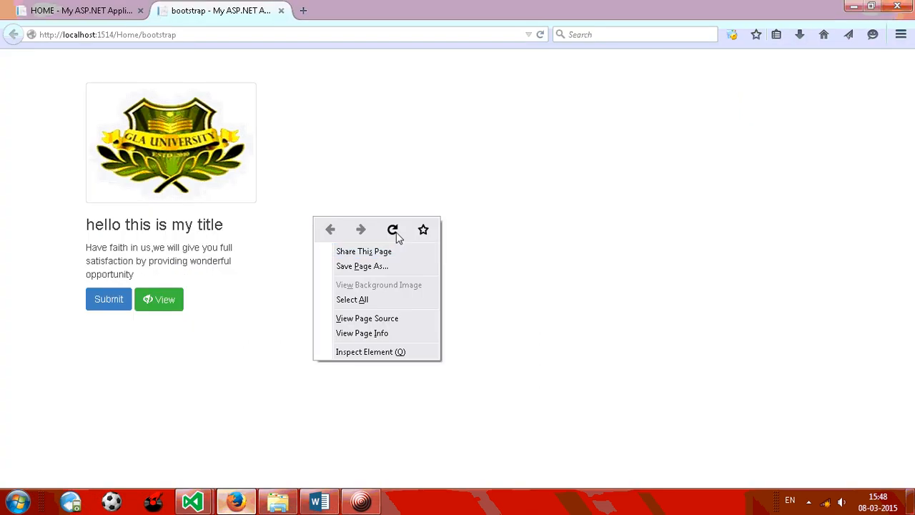
left_click(393, 230)
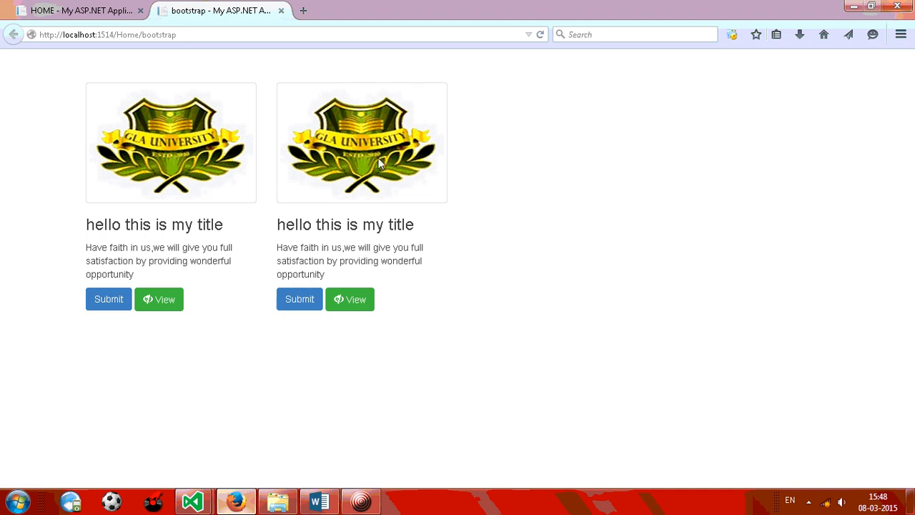
left_click(192, 500)
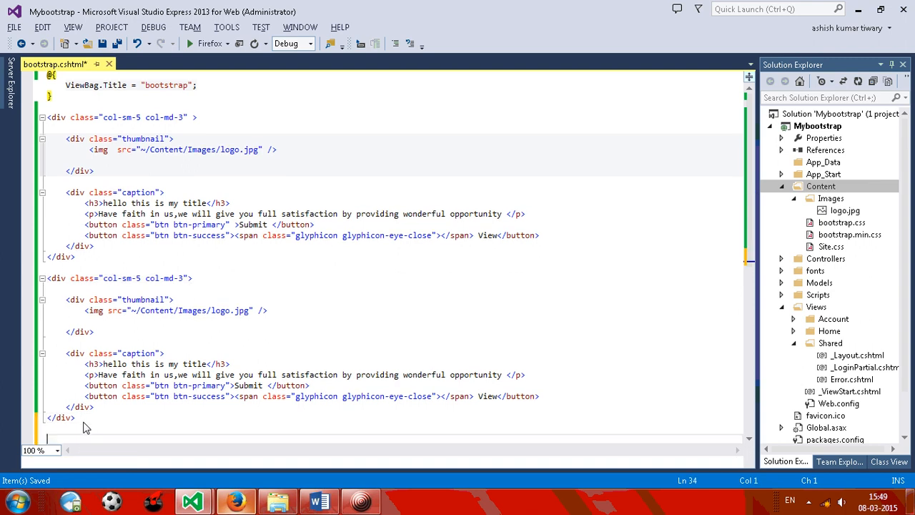
Type <div class="panel panel-primary"> below the two cards, accepting the IntelliSense class suggestion.
type("<")
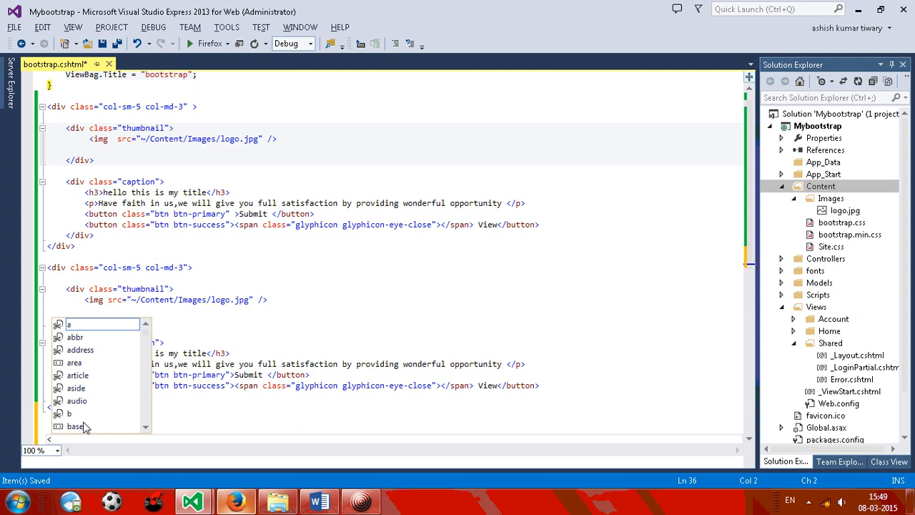
mouse_move(83, 440)
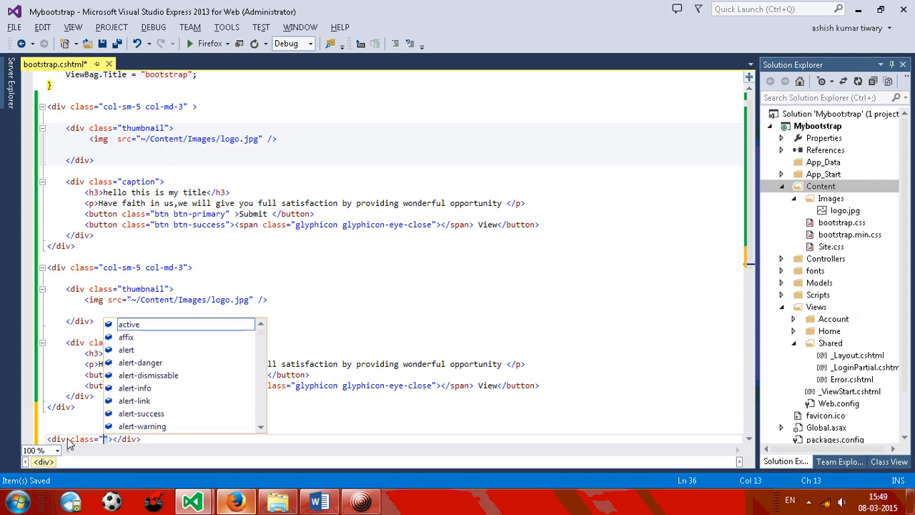
type("panel-")
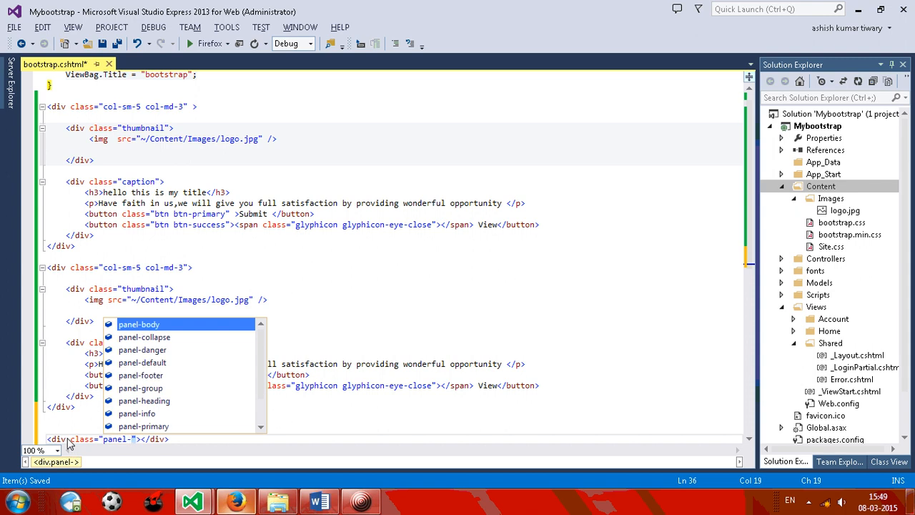
type("p")
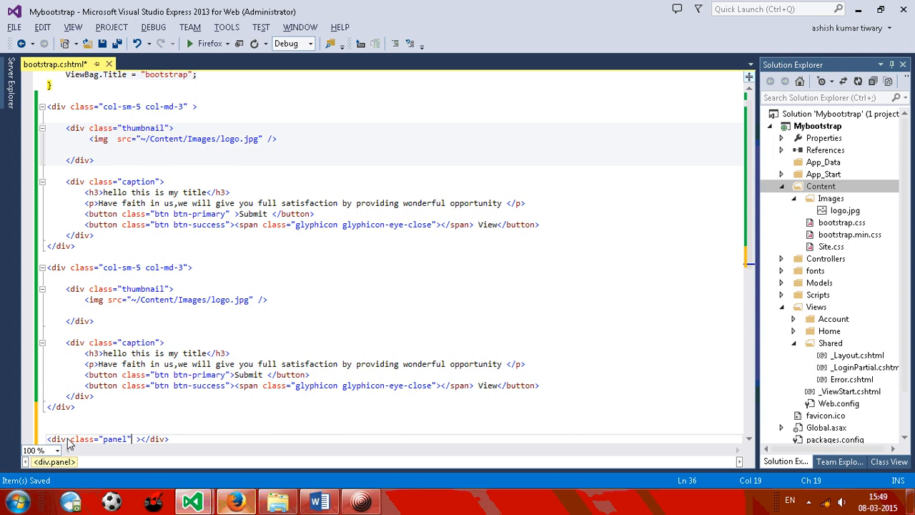
type("panel-pr")
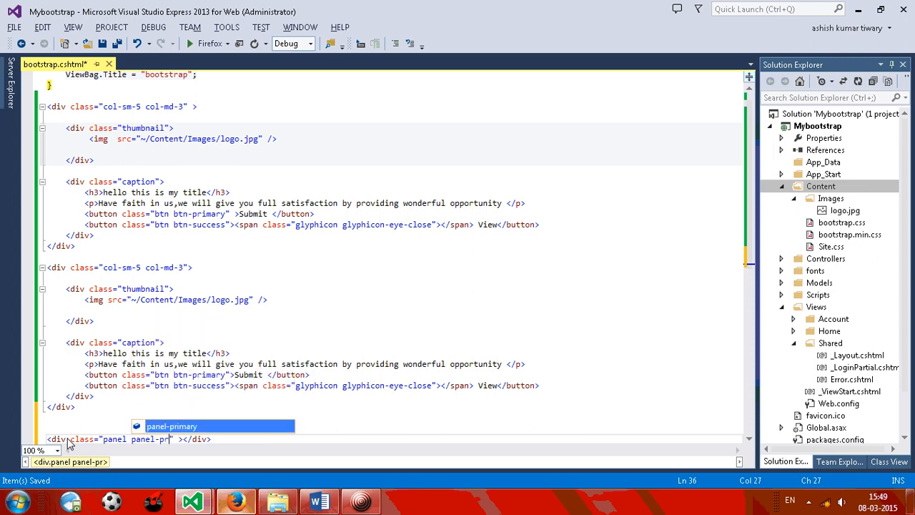
key("Tab")
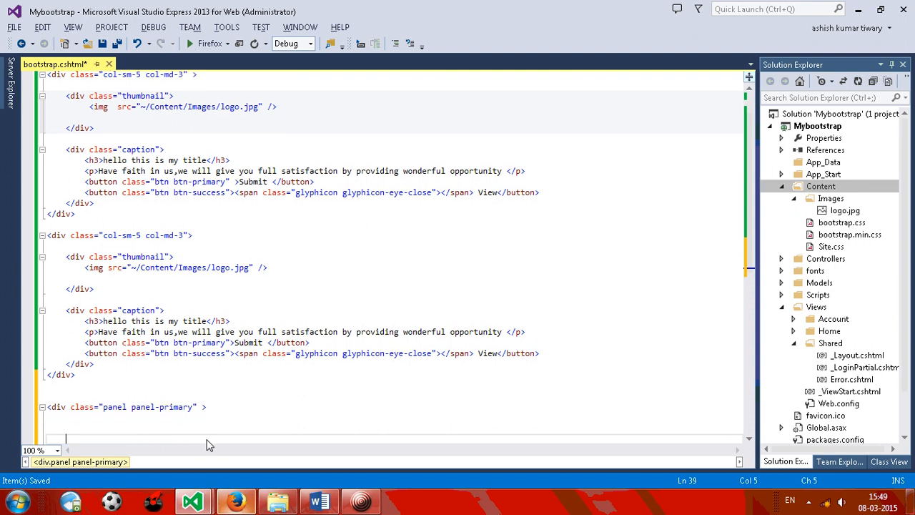
Add a panel-heading div reading 'panel heading' inside the panel, then start another div.
scroll("down", 3)
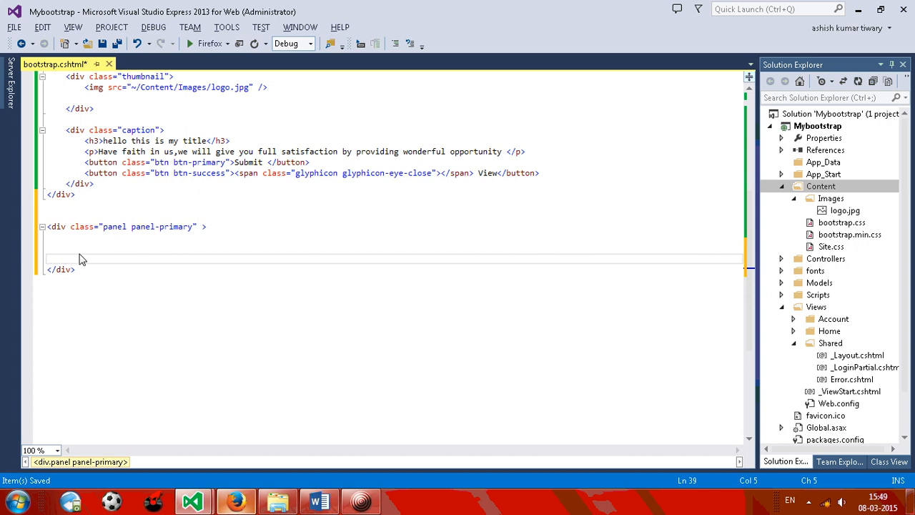
type("<div></div>")
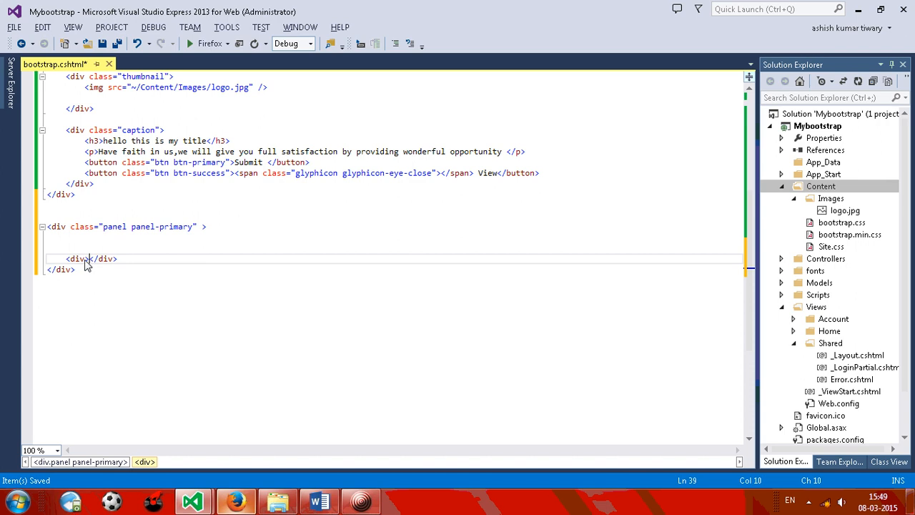
type("class=\"")
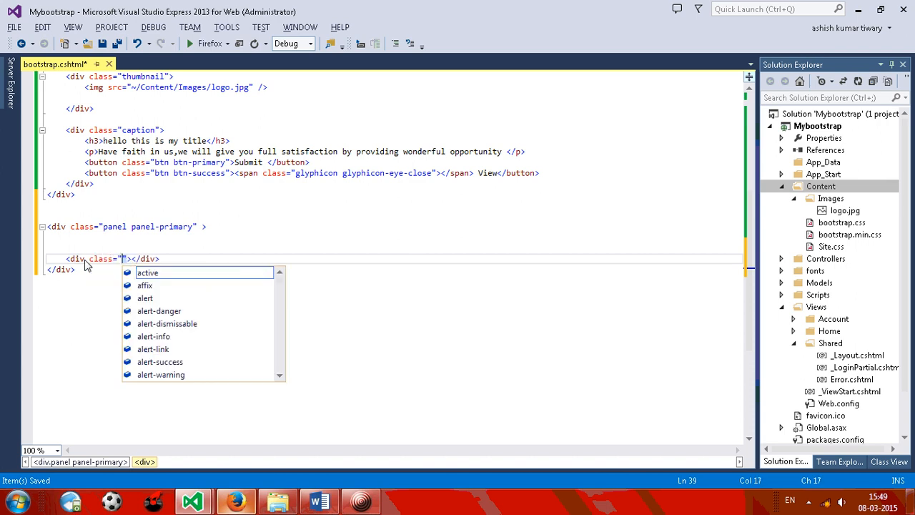
type("pane")
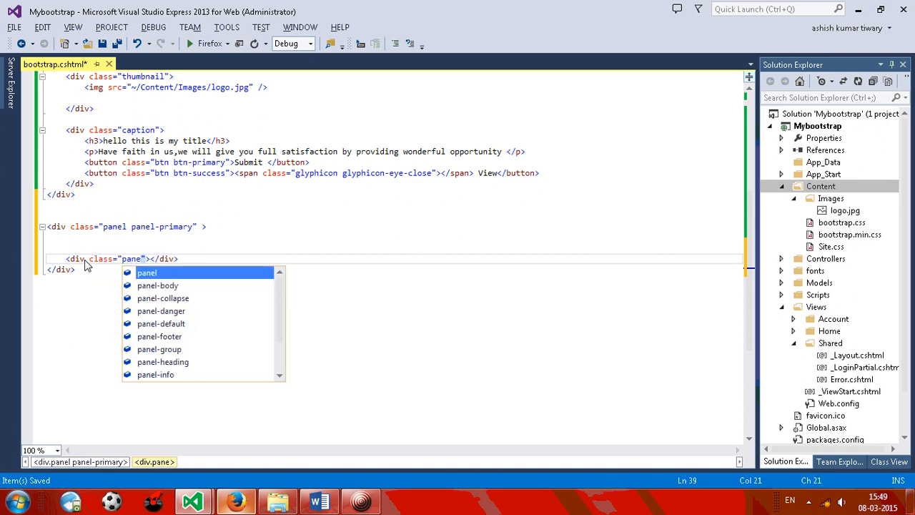
type("-heading")
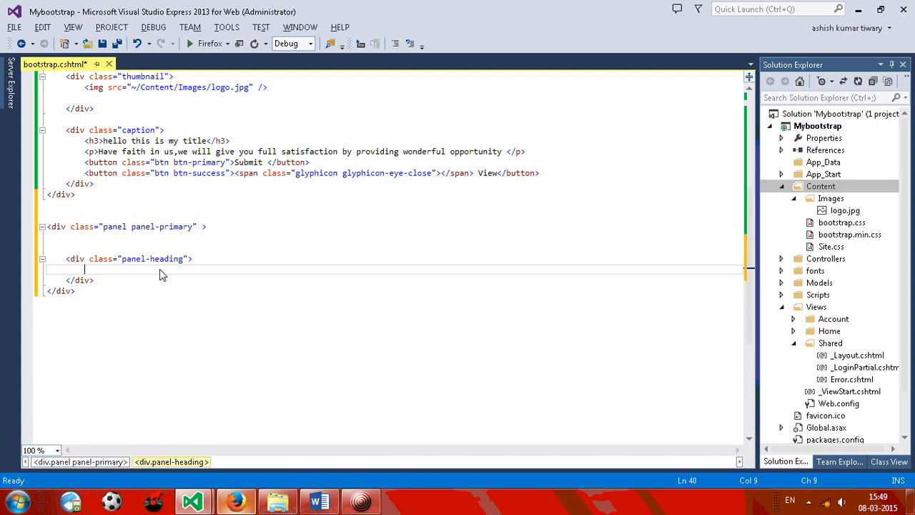
type("panel headi")
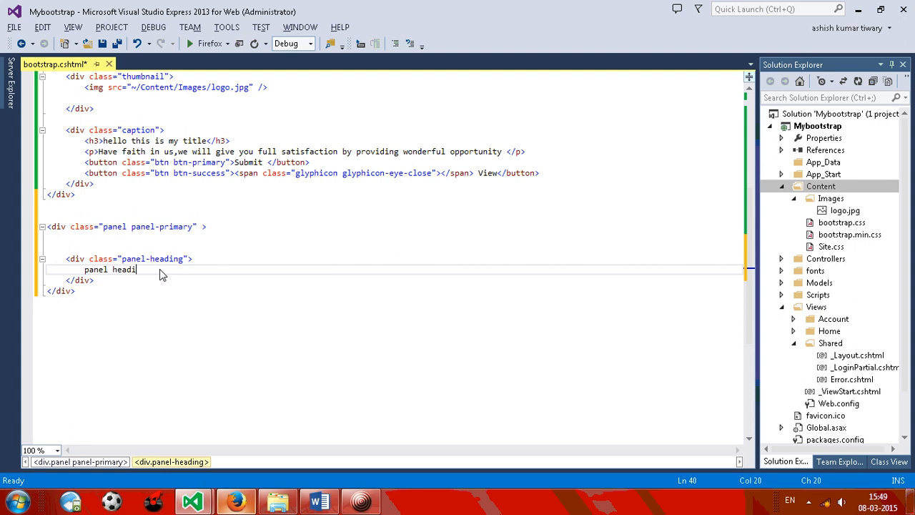
type("ng")
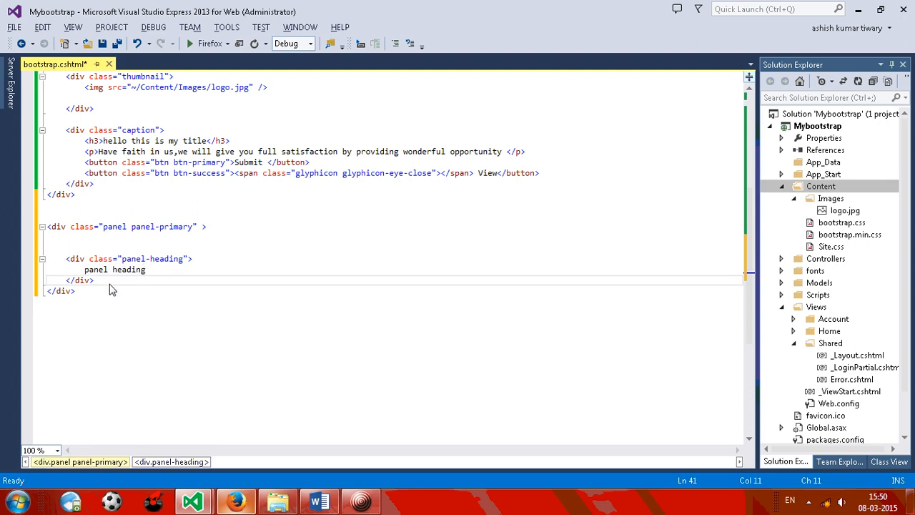
type("<div>")
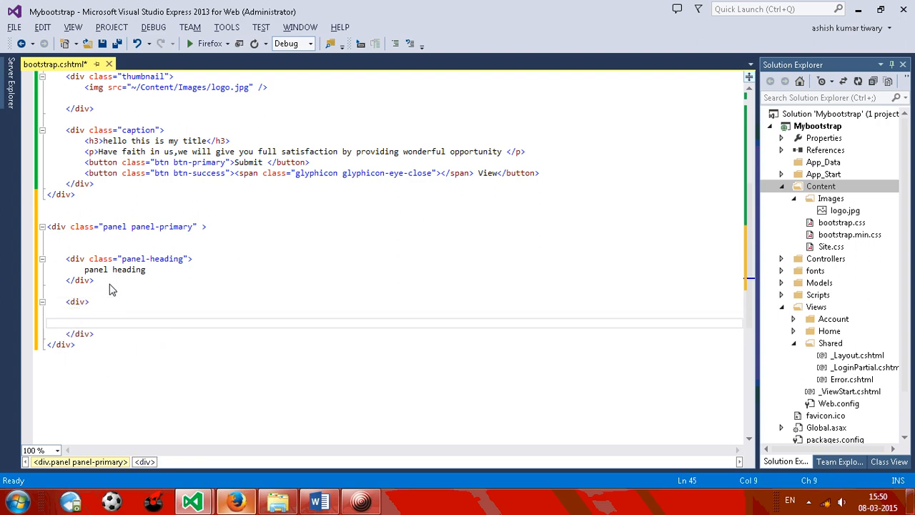
Type the panel class for the second inner div.
type("\" \"")
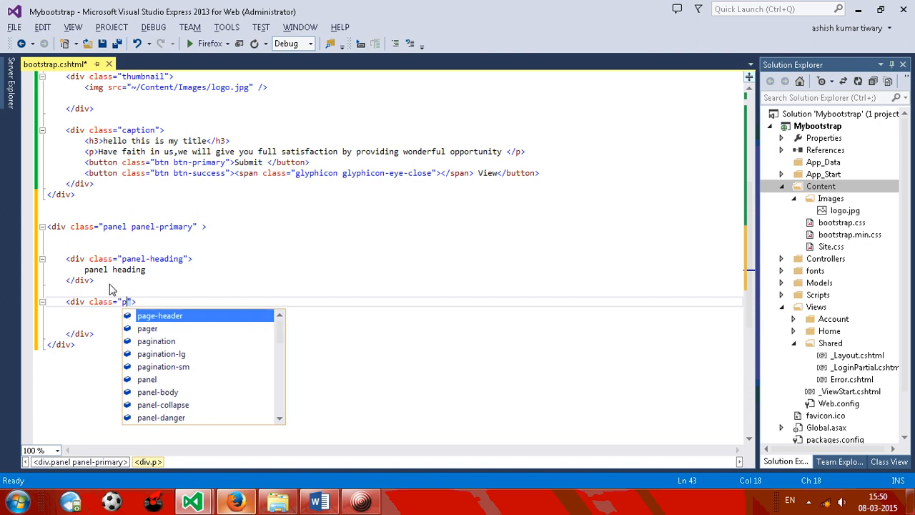
type("anel-")
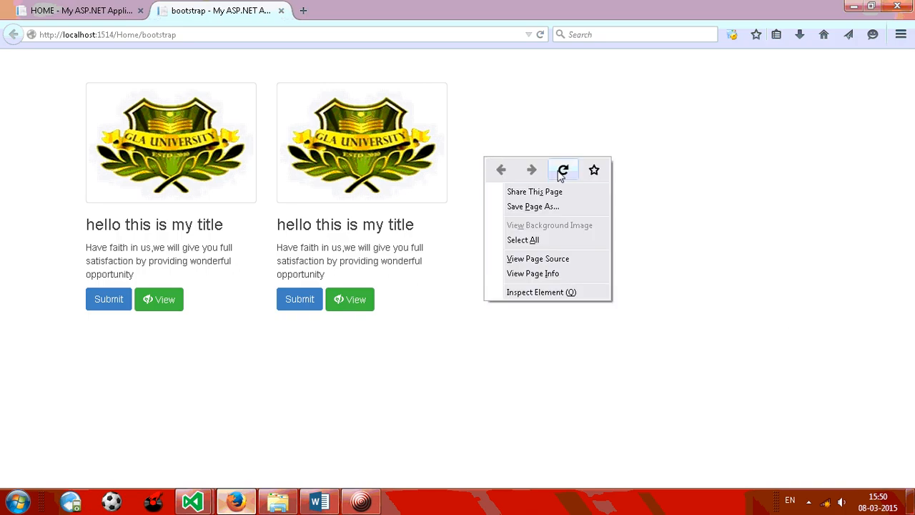
Reload Firefox to see the blue 'panel heading' panel, then return to the source code.
left_click(562, 170)
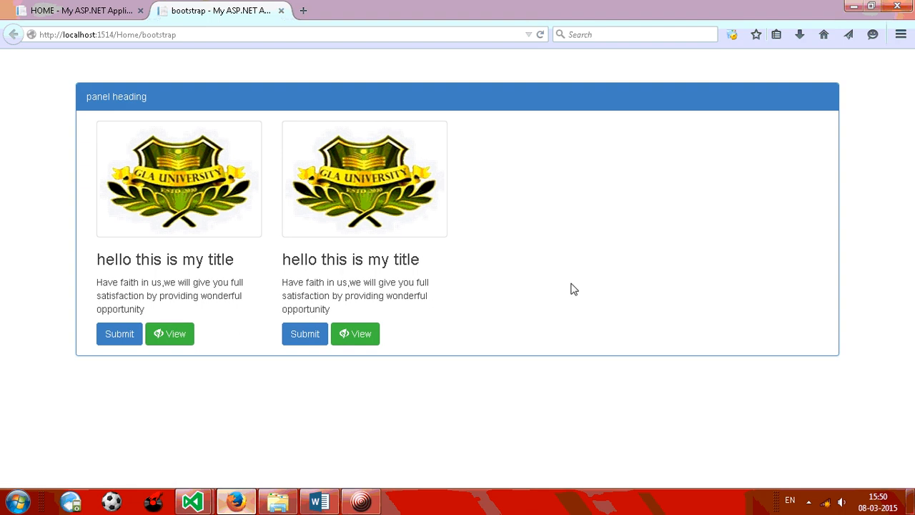
left_click(192, 500)
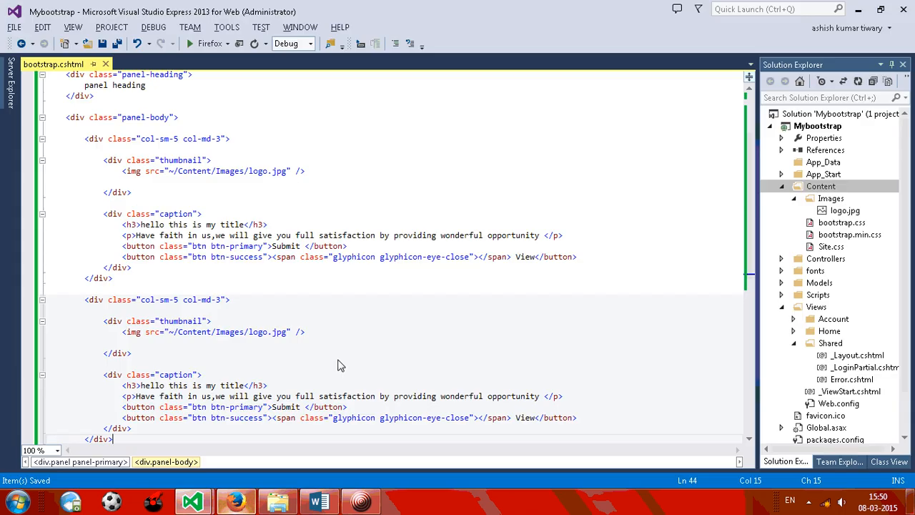
scroll("down", 3)
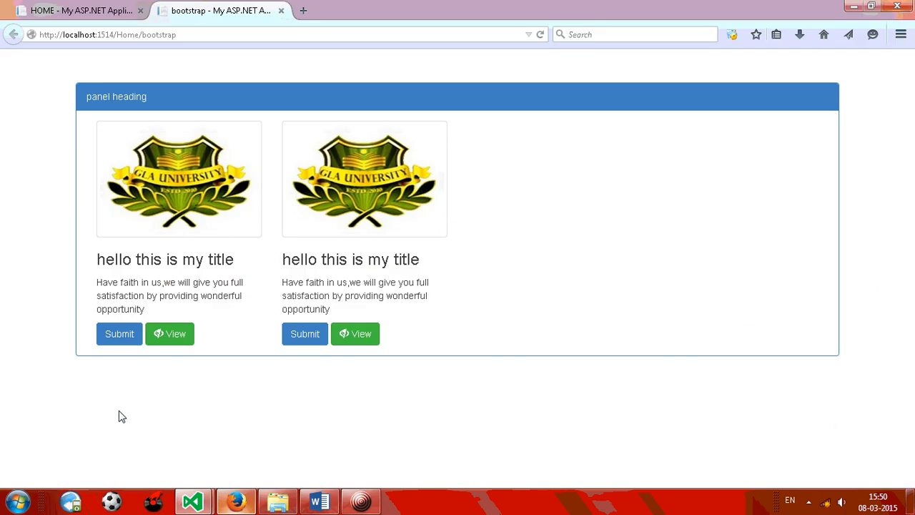
Reload the page and scroll through the seven logo thumbnails inside the blue panel.
left_click(192, 500)
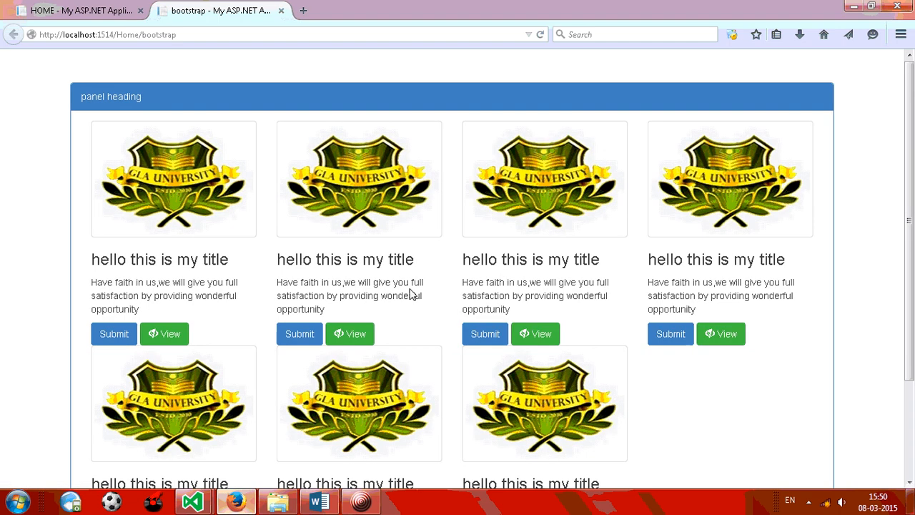
scroll("down", 3)
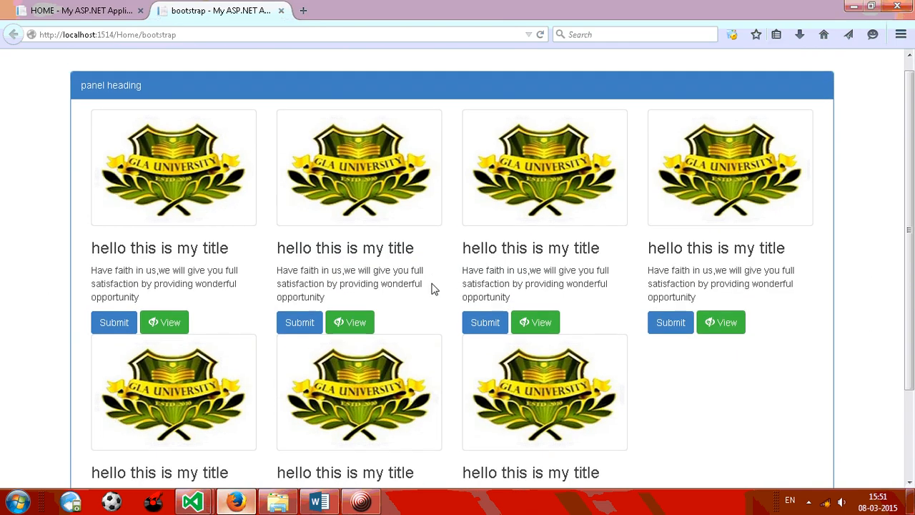
scroll("down", 3)
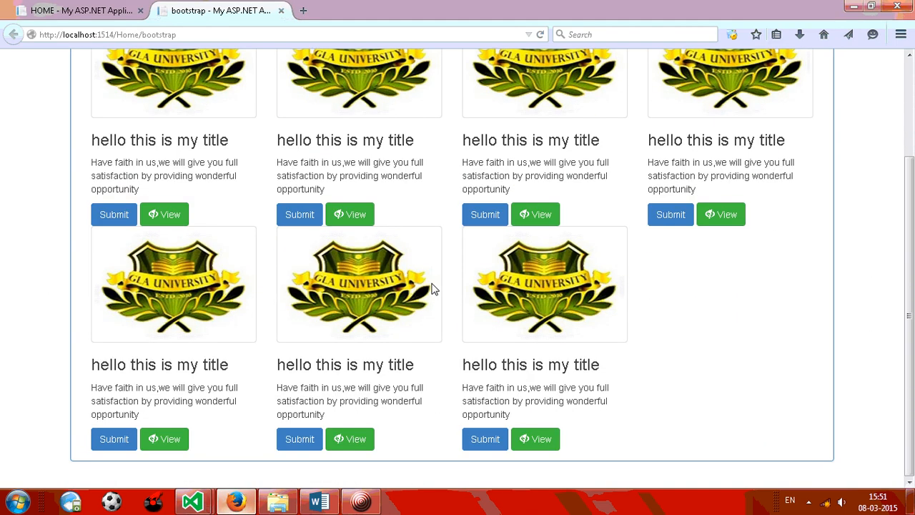
left_click(191, 500)
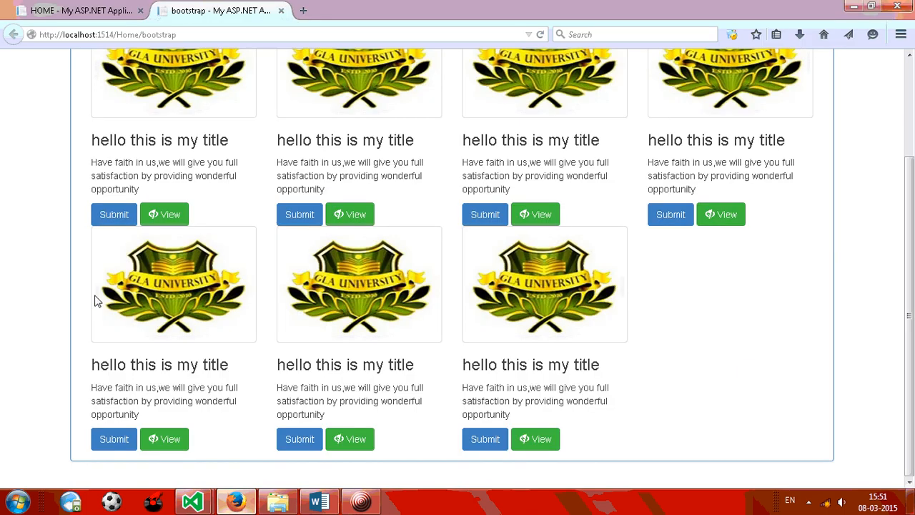
scroll("up", 3)
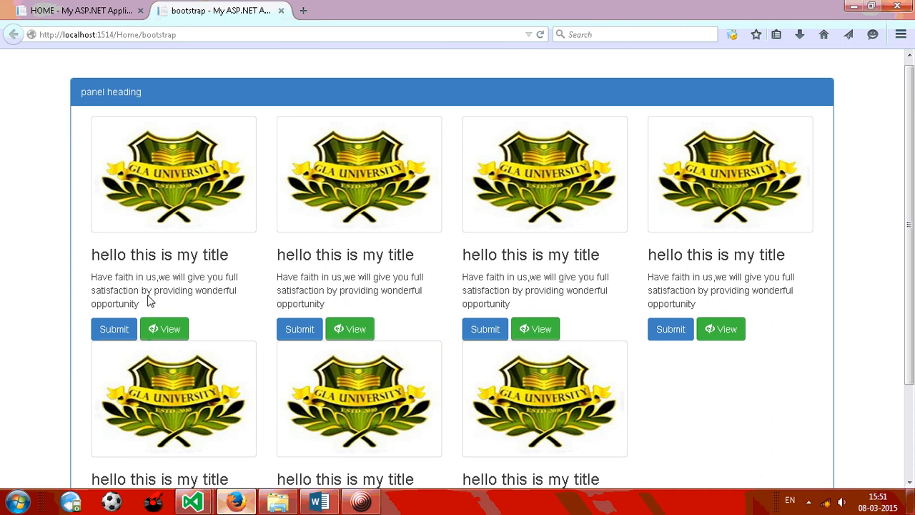
left_click(193, 500)
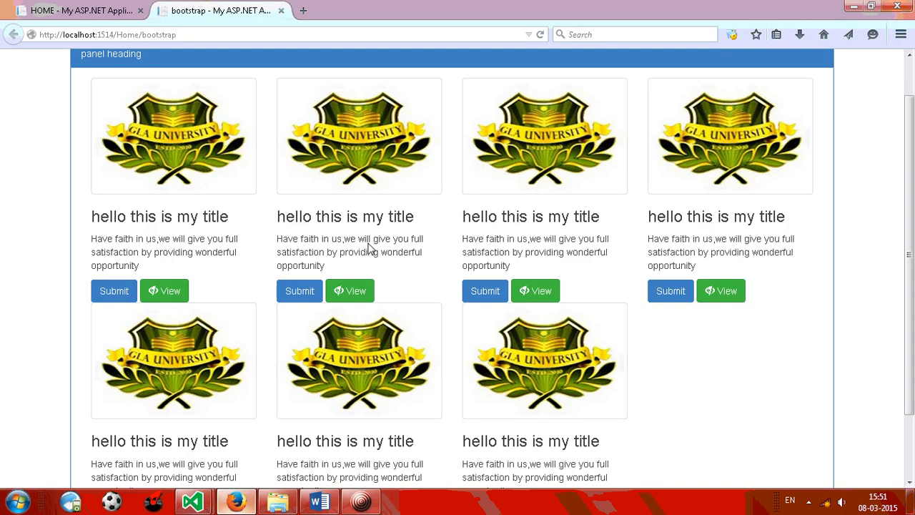
mouse_move(865, 199)
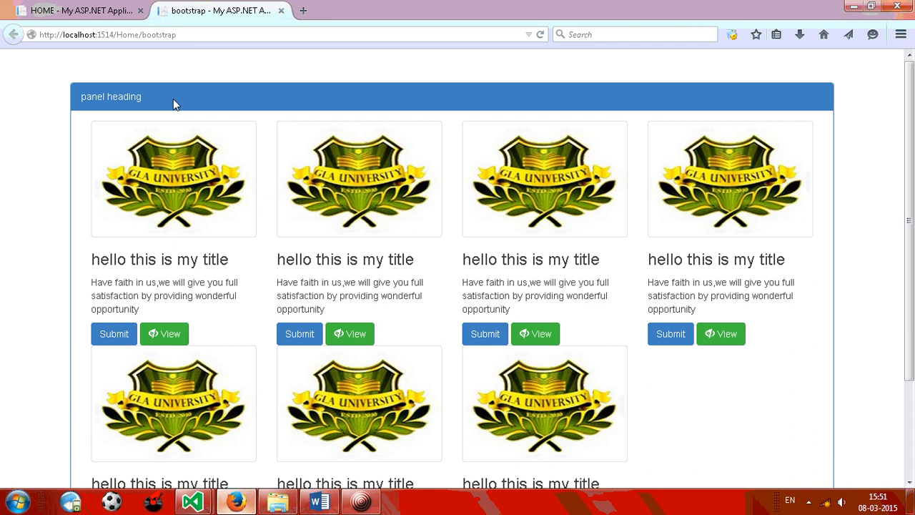
mouse_move(93, 234)
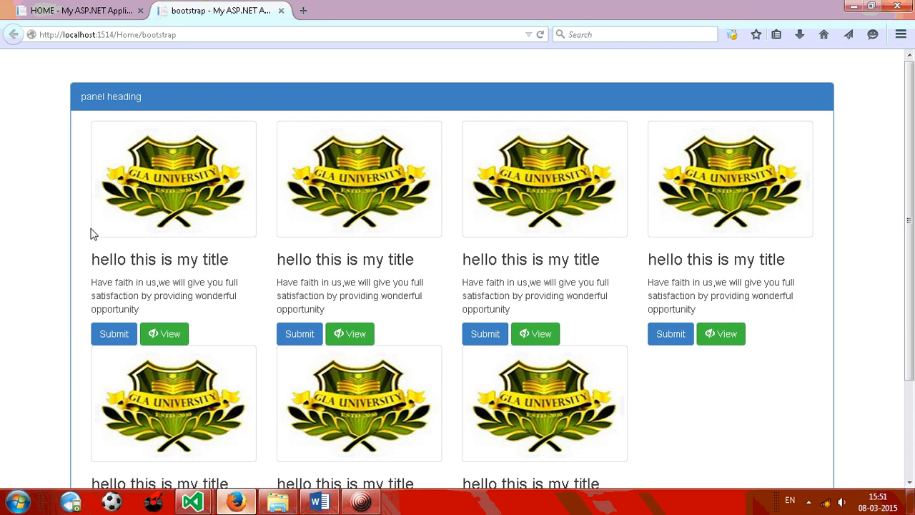
scroll("down", 3)
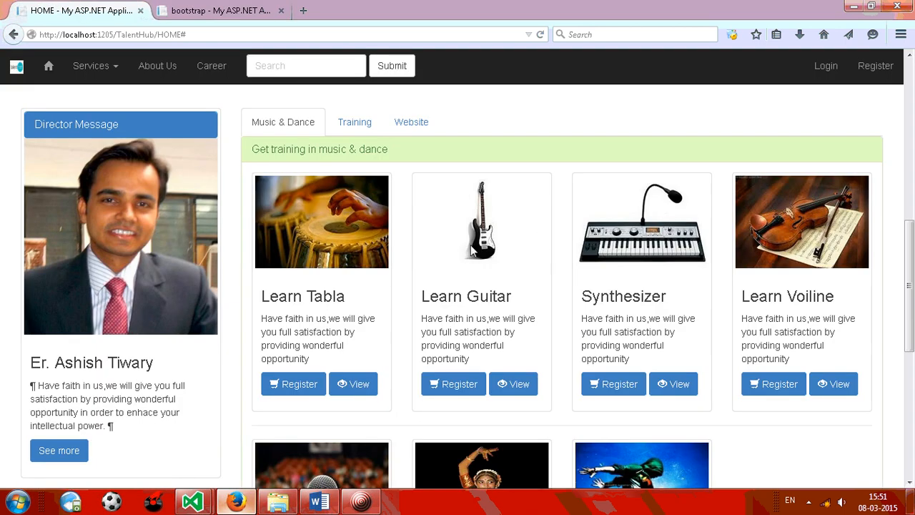
Scroll through the TalentHub course cards, then switch to the Word tutorial outline.
scroll("down", 3)
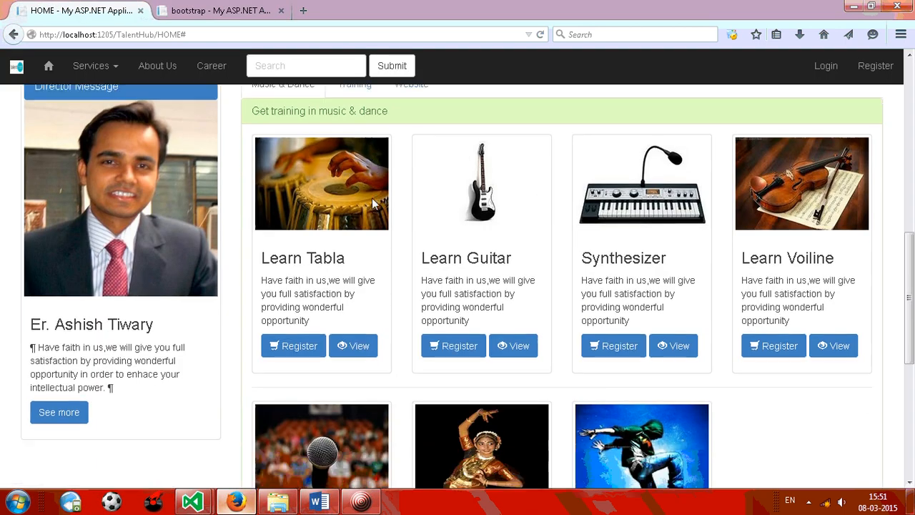
scroll("down", 3)
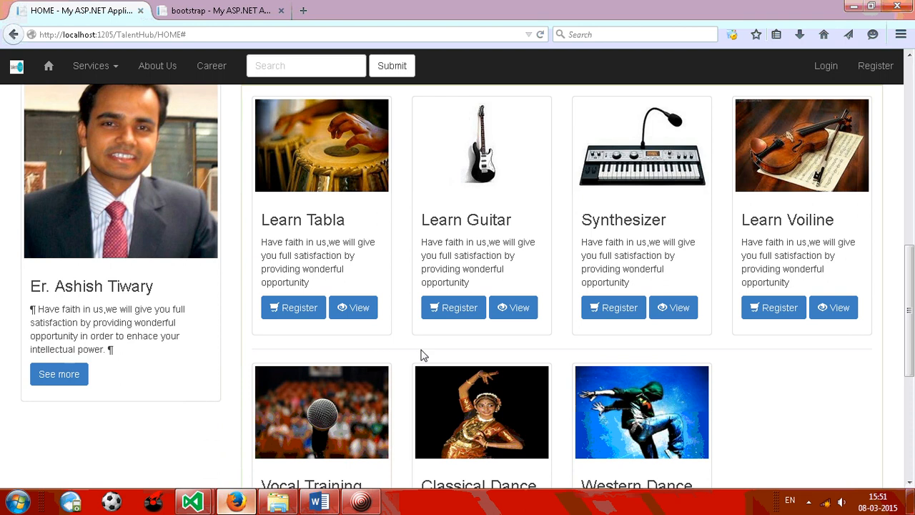
mouse_move(387, 150)
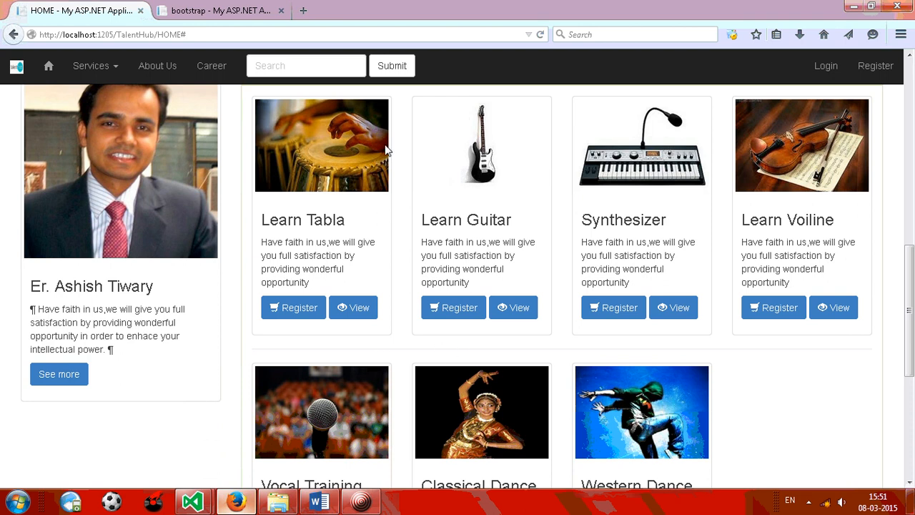
mouse_move(322, 175)
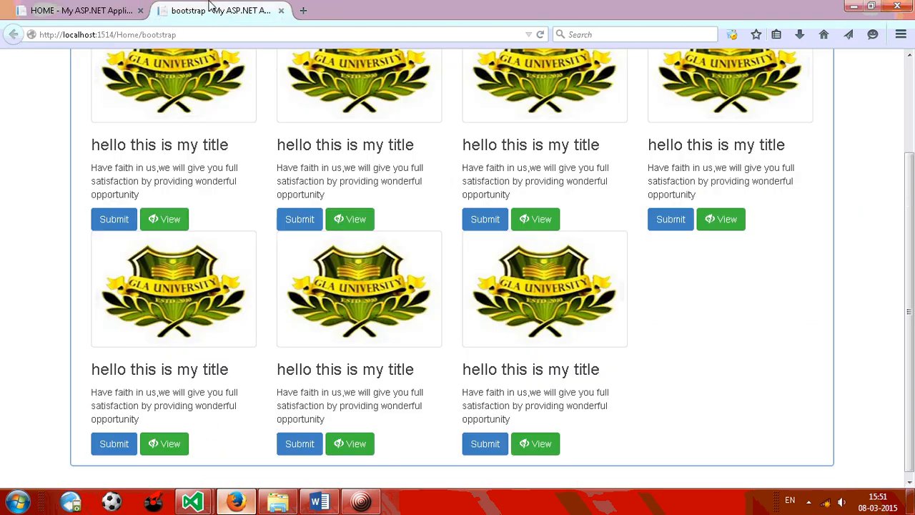
mouse_move(439, 265)
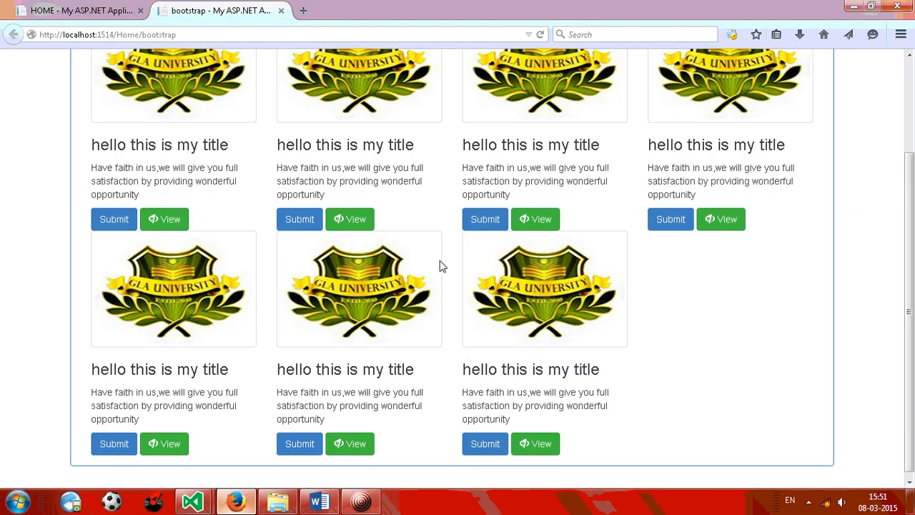
mouse_move(328, 320)
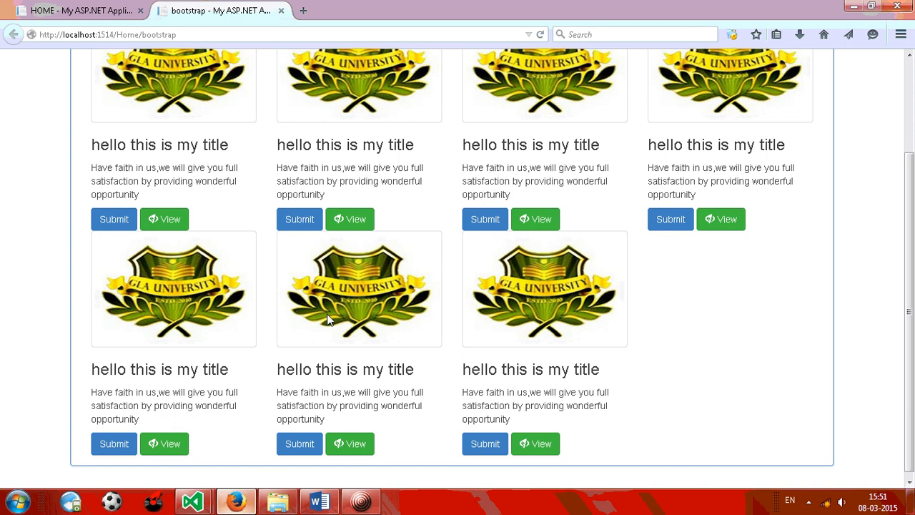
left_click(191, 499)
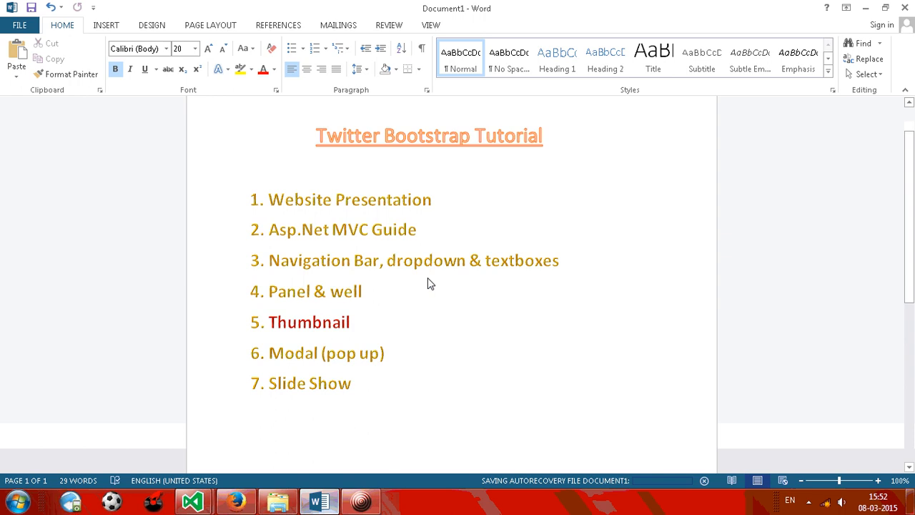
left_click(423, 260)
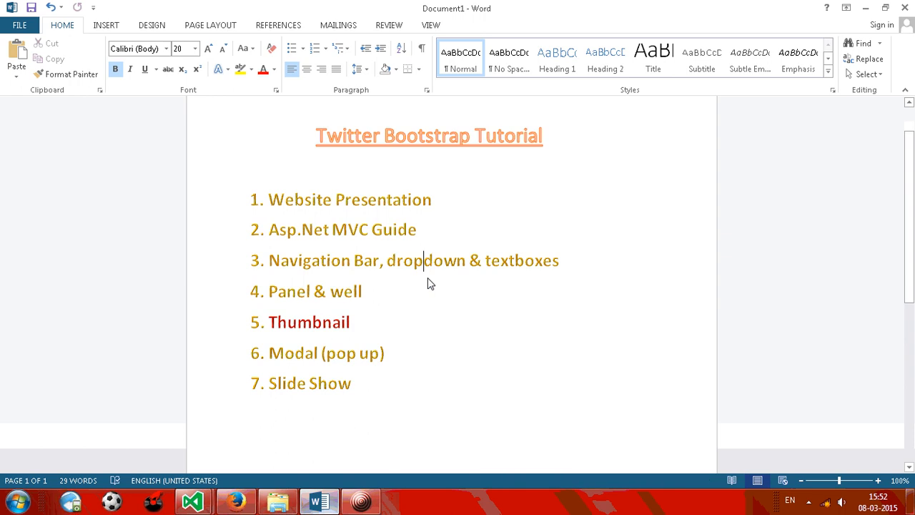
left_click(353, 322)
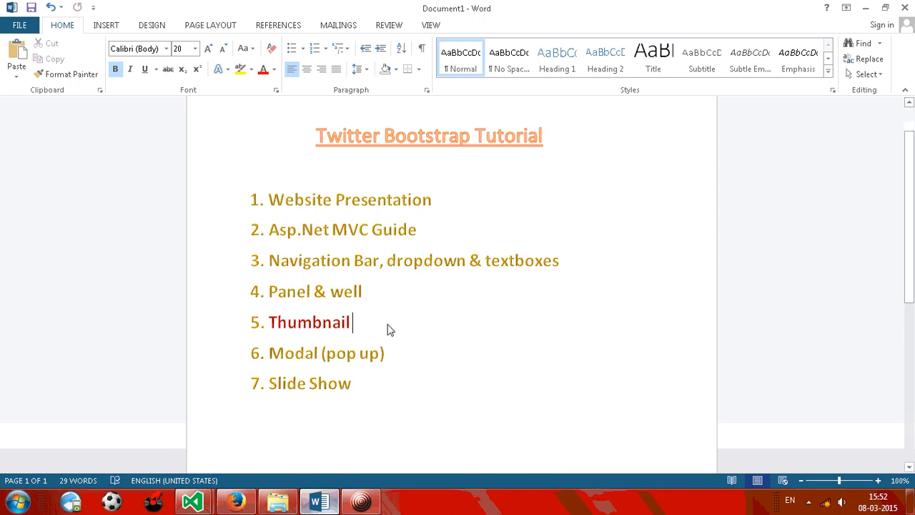
left_click(236, 500)
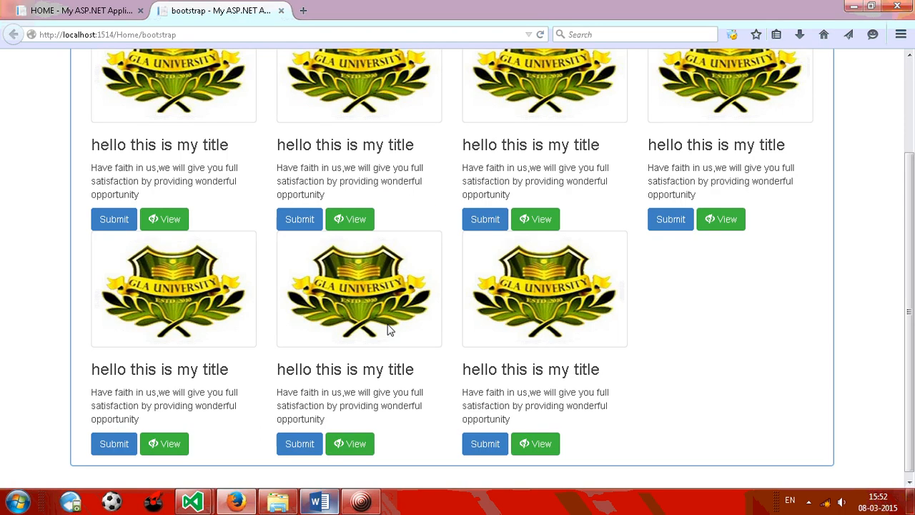
left_click(319, 500)
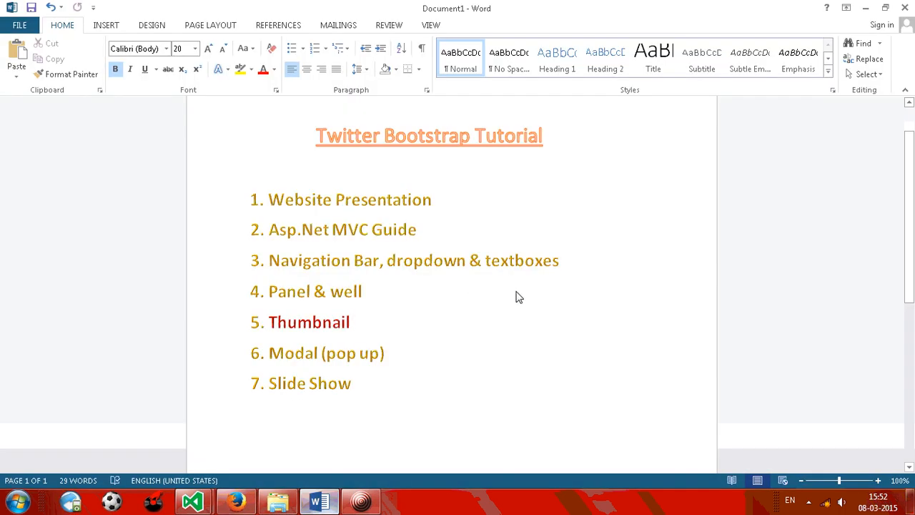
left_click(350, 321)
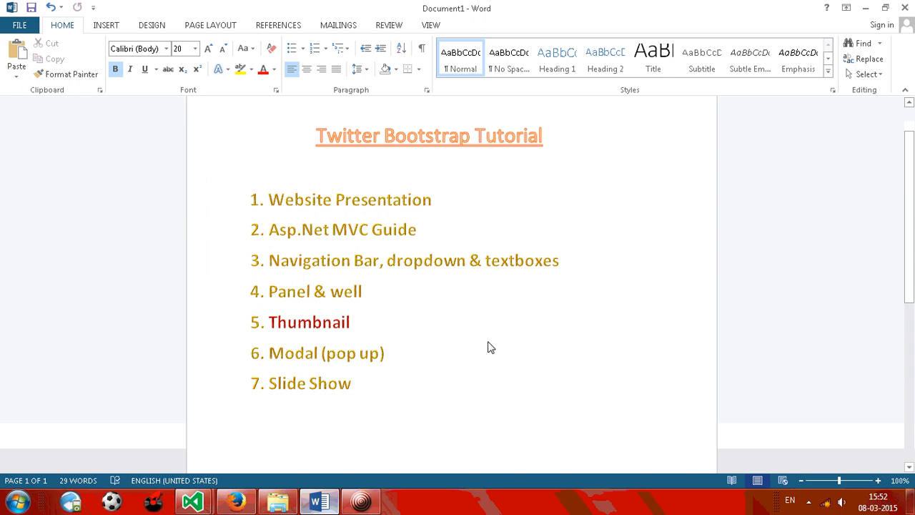
left_click(350, 322)
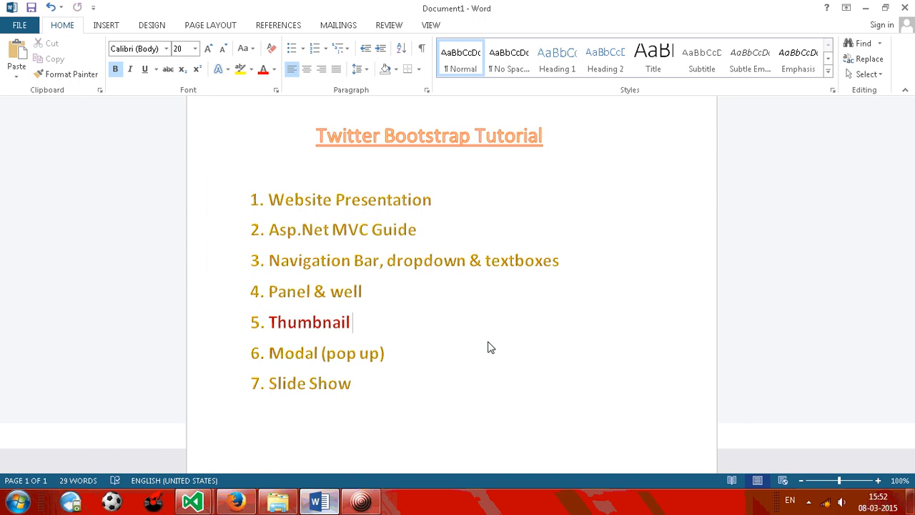
mouse_move(411, 489)
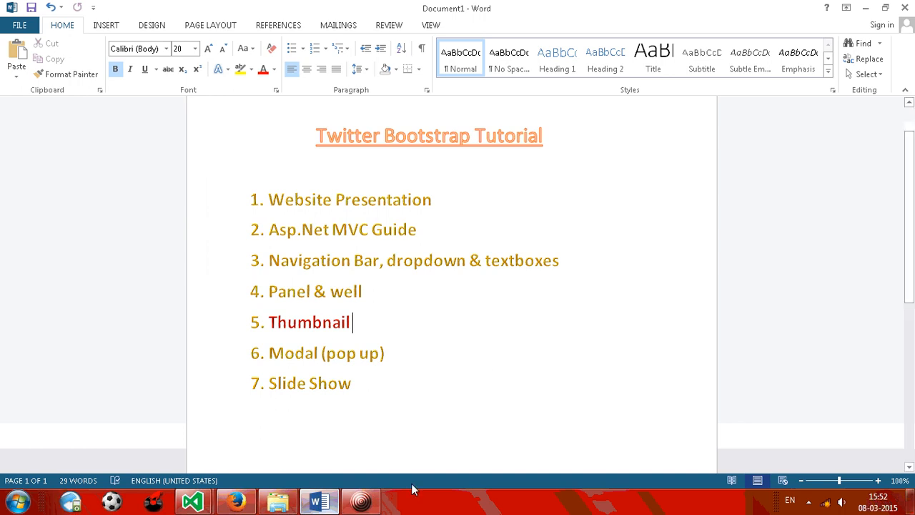